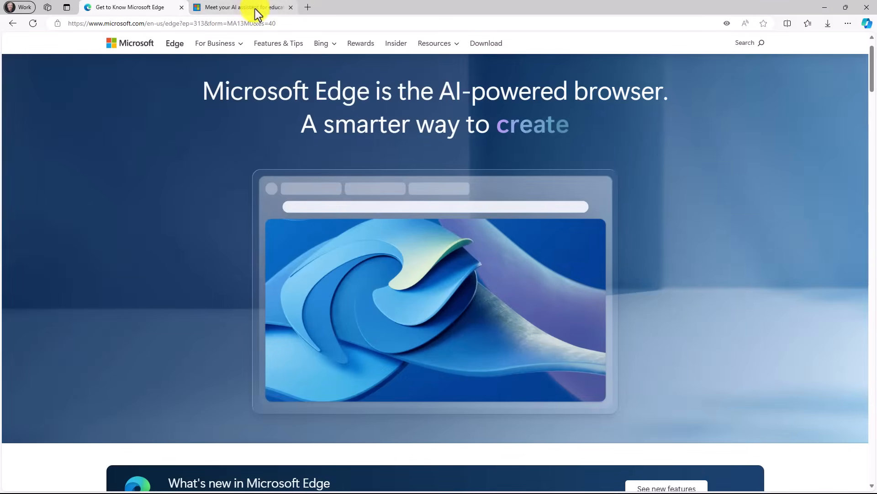
# - Switch to the 'Meet your AI assistant for education' article and open Copilot beside it
pyautogui.click(241, 8)
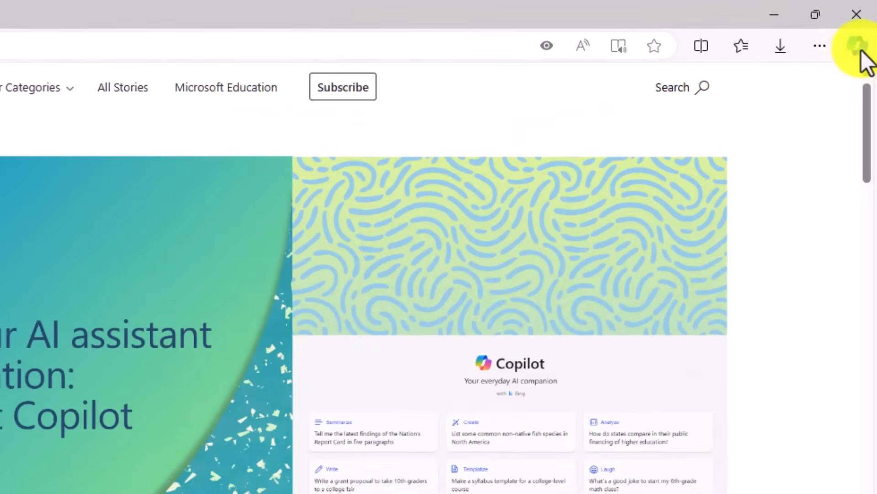
pyautogui.click(862, 45)
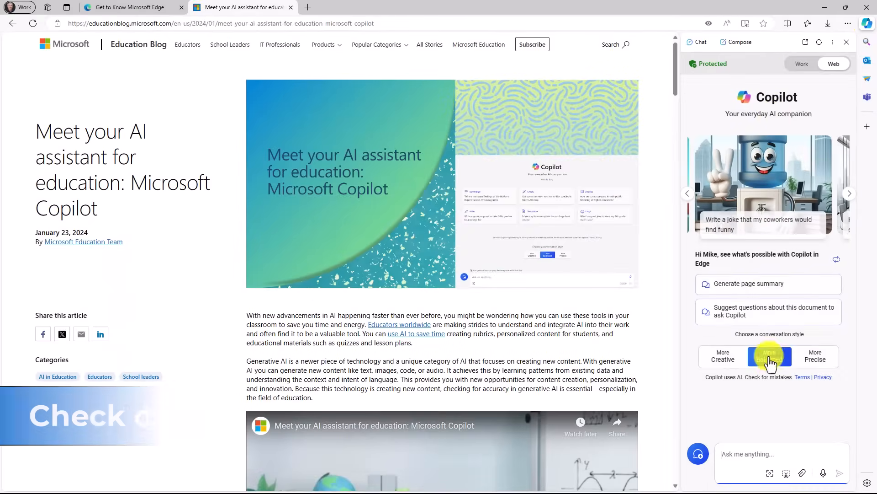
# - Cycle through Balanced, Precise and Creative conversation styles, finally choosing More Precise
pyautogui.click(770, 356)
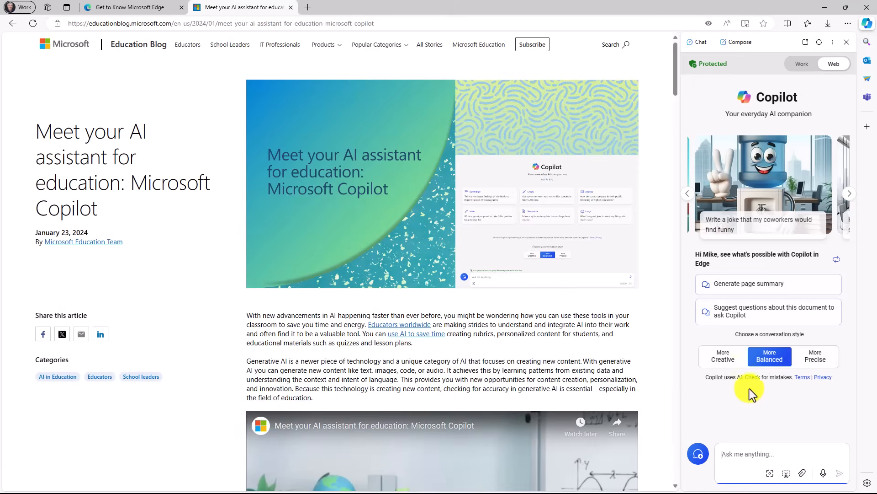
pyautogui.click(815, 356)
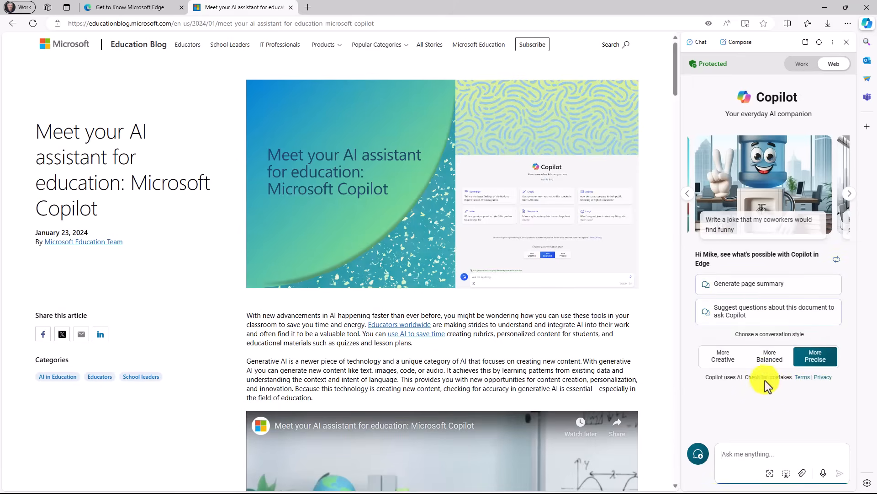
pyautogui.click(723, 357)
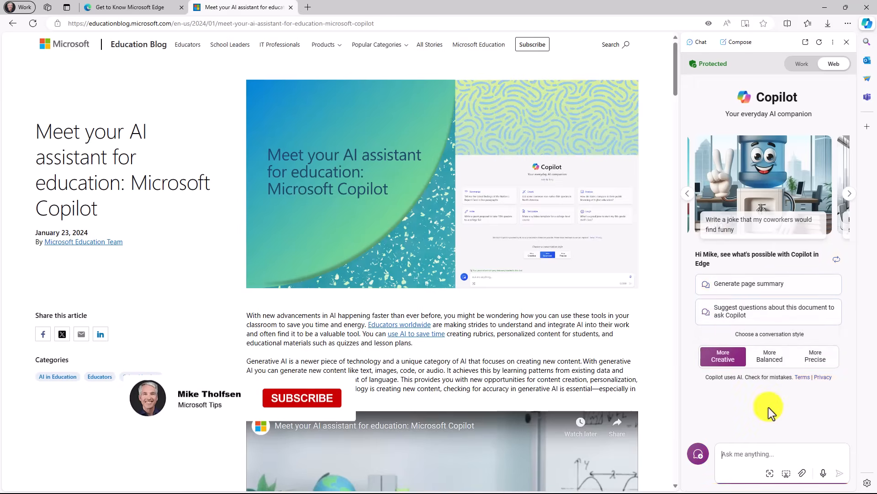
pyautogui.click(302, 397)
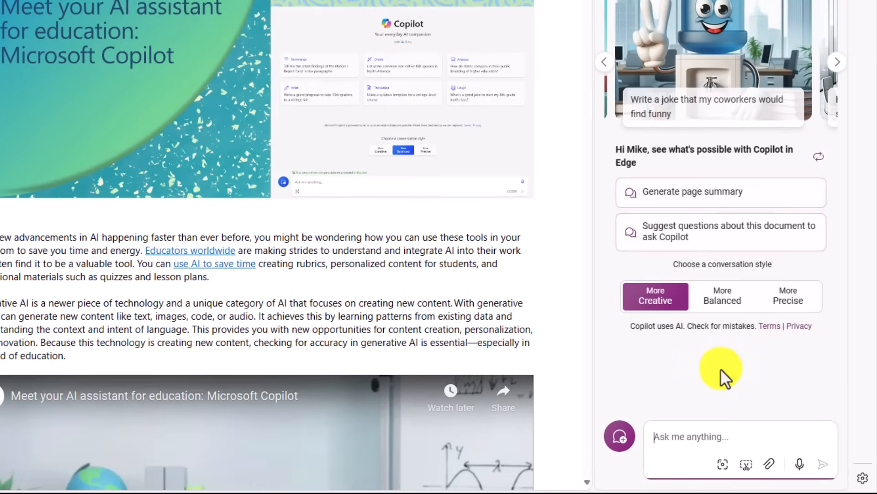
pyautogui.moveTo(713, 351)
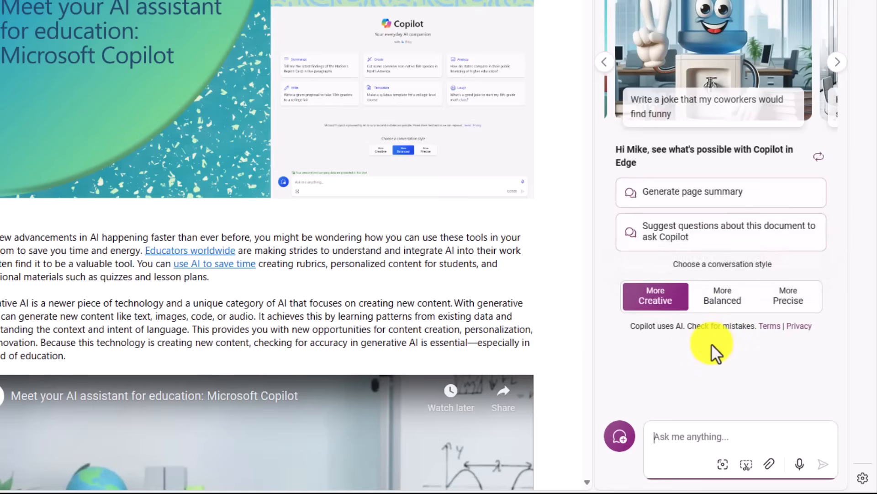
pyautogui.click(787, 296)
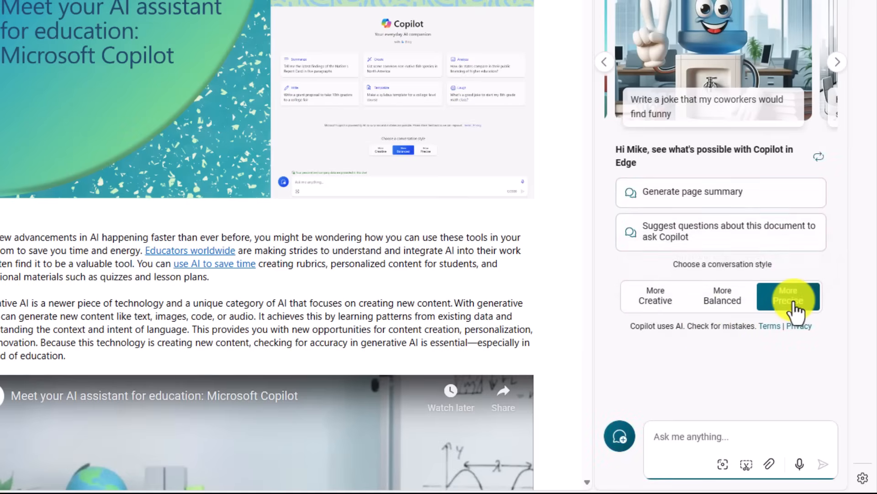
pyautogui.click(787, 295)
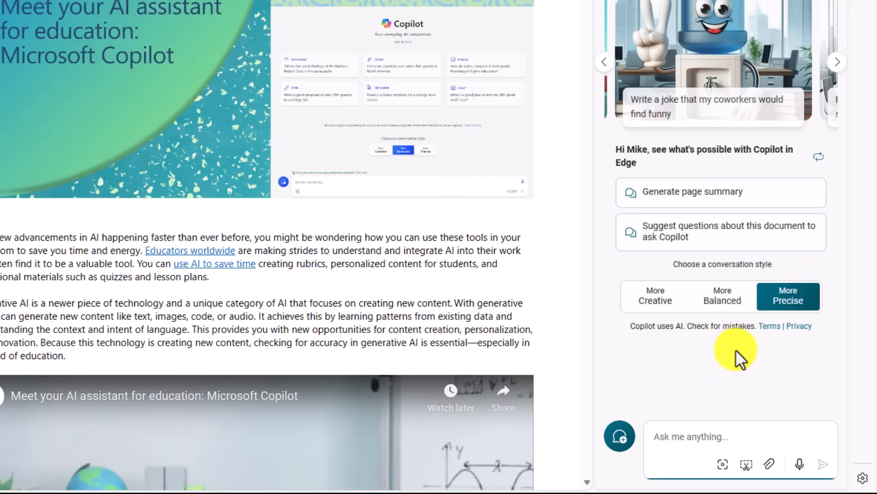
pyautogui.moveTo(770, 199)
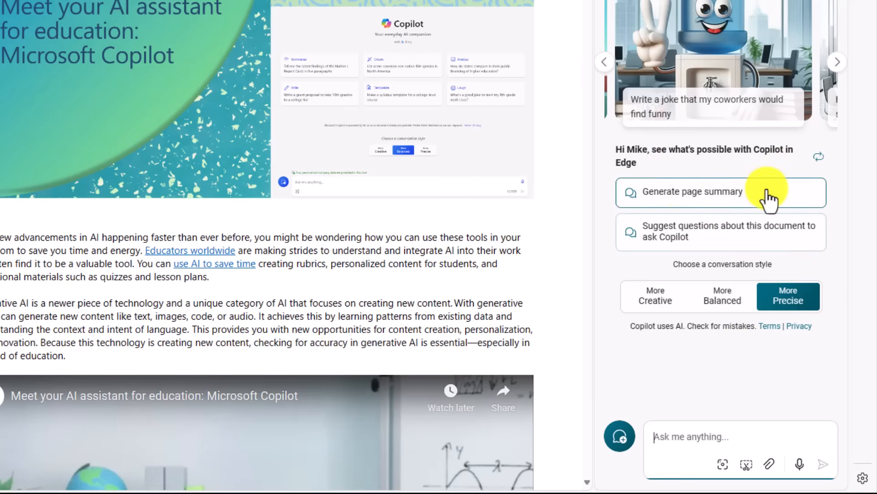
# - Generate a Copilot page summary of the education article and scroll through it
pyautogui.click(721, 192)
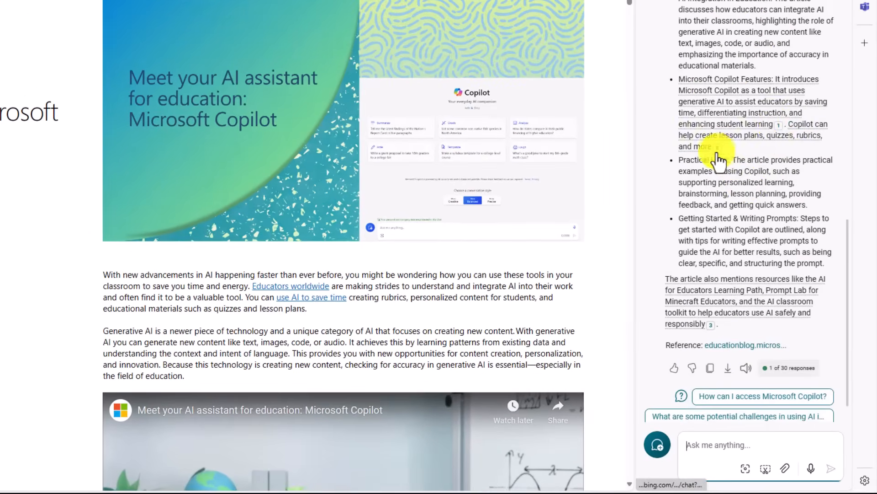
pyautogui.scroll(-3)
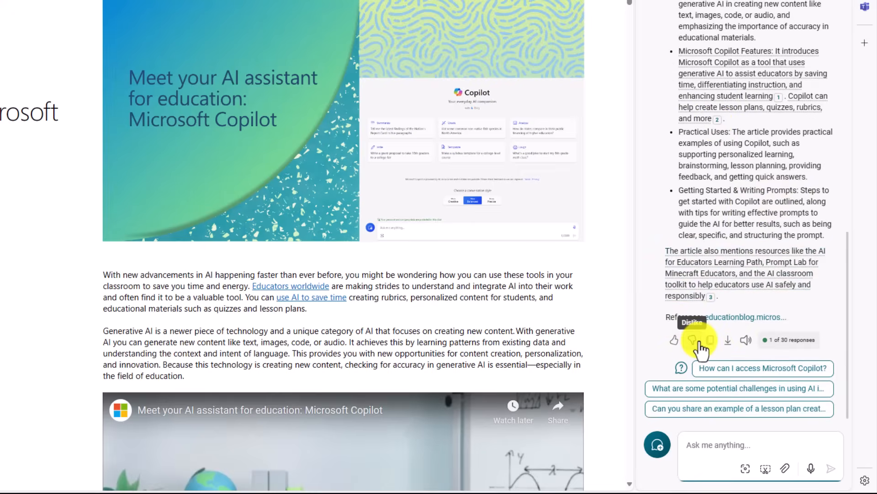
pyautogui.moveTo(727, 339)
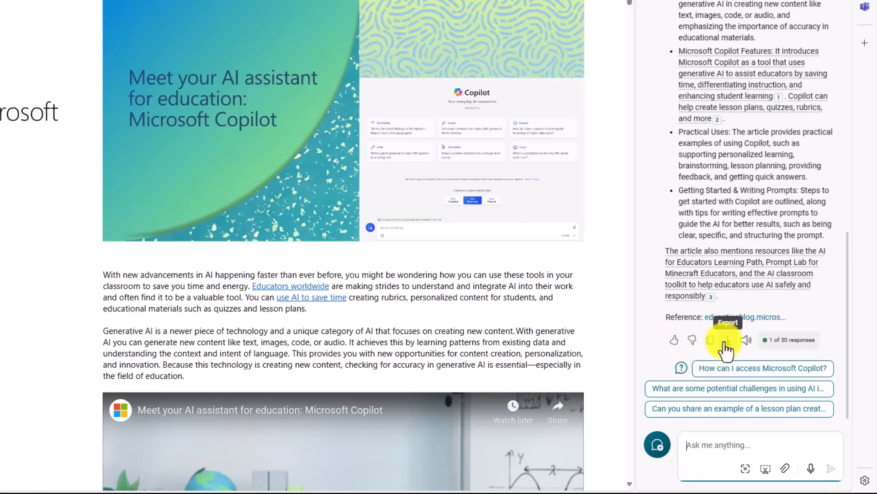
pyautogui.moveTo(748, 339)
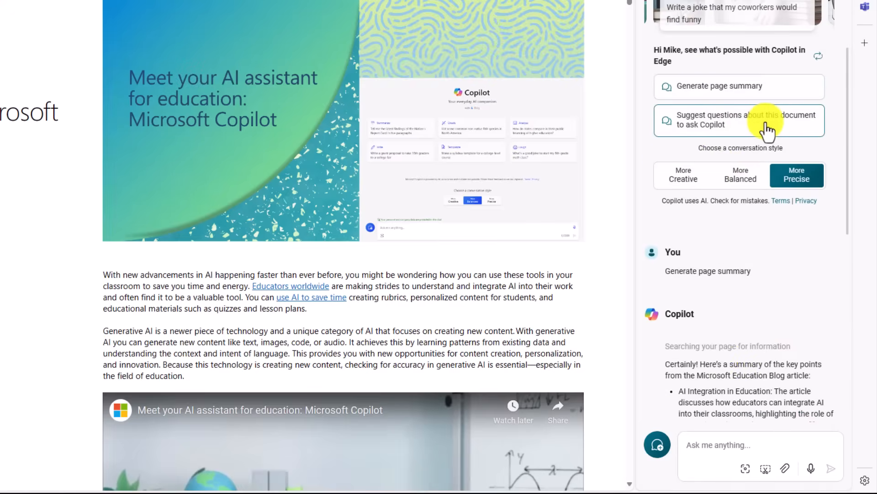
# - Have Copilot suggest five questions about the article and scroll the list
pyautogui.click(760, 445)
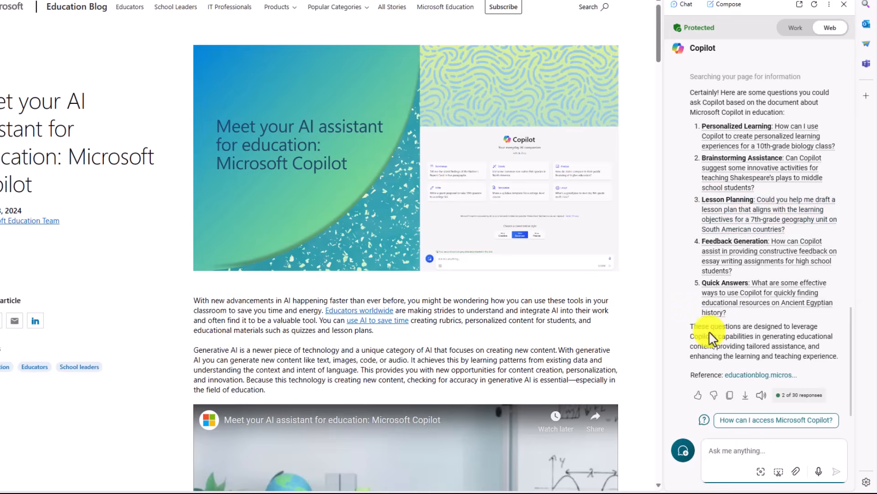
pyautogui.scroll(-3)
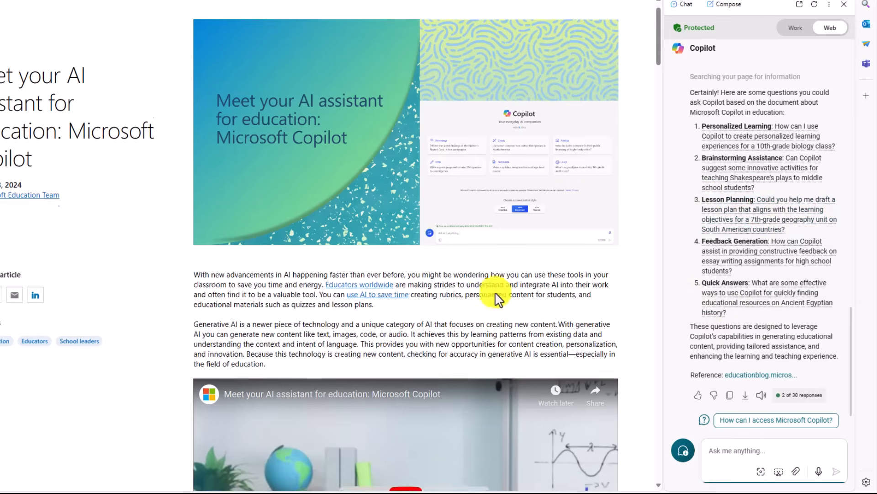
pyautogui.scroll(-3)
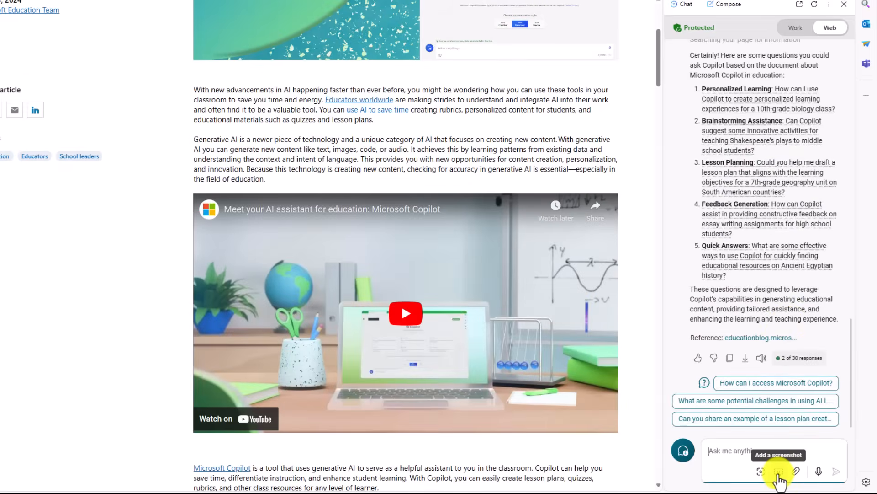
# - Capture the article's Copilot interface image as a screenshot and ask about it by voice
pyautogui.scroll(-3)
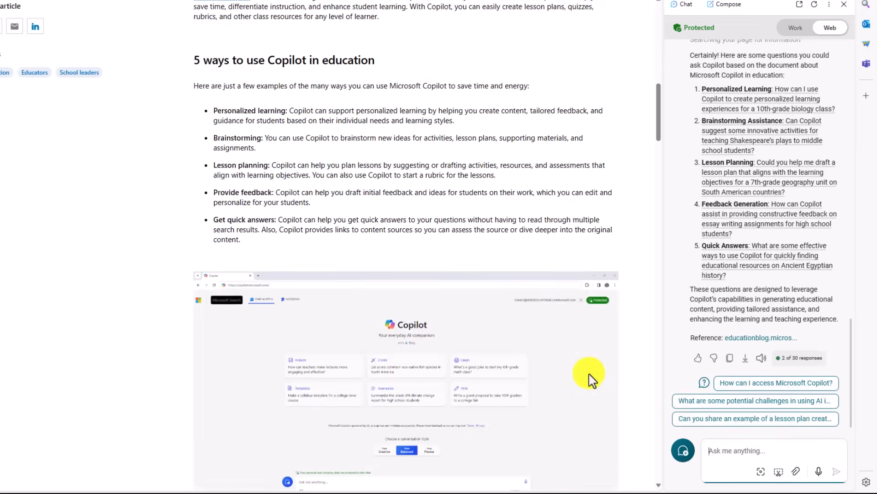
pyautogui.scroll(-3)
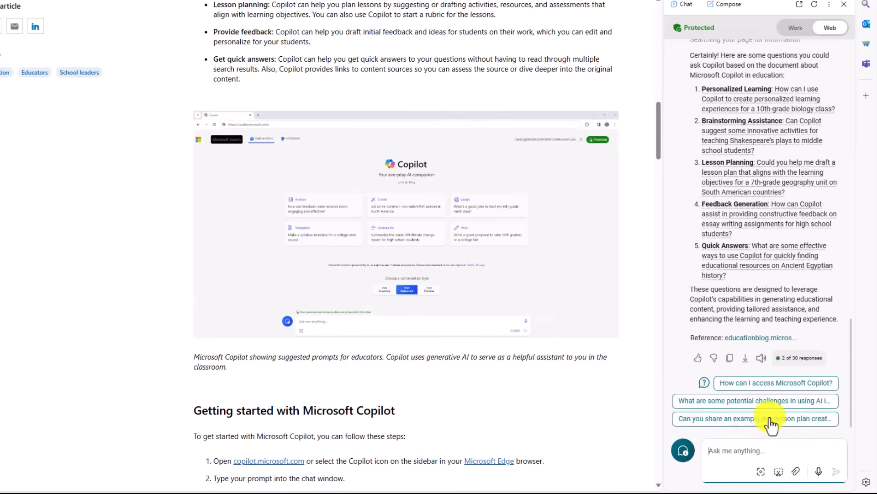
pyautogui.moveTo(779, 475)
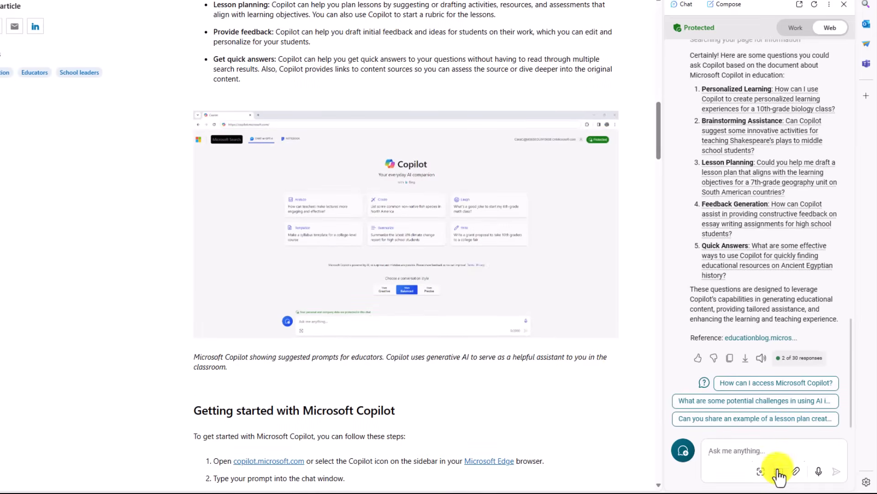
pyautogui.click(761, 471)
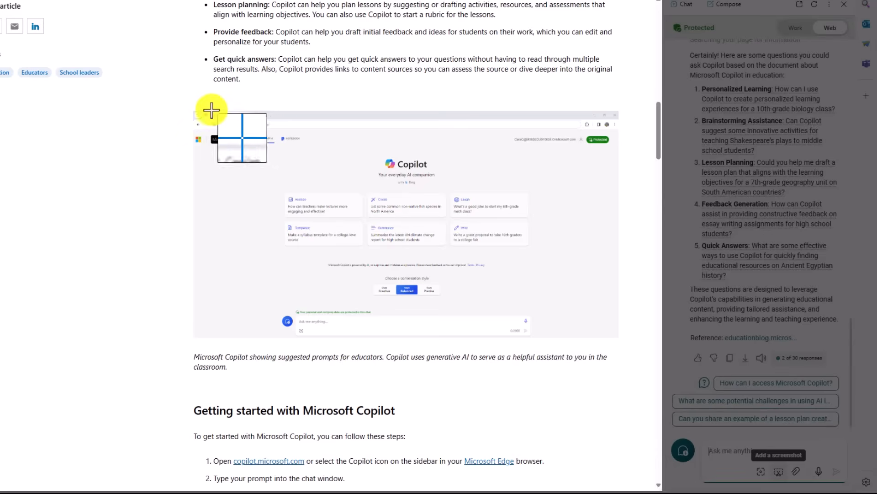
pyautogui.moveTo(211, 109); pyautogui.dragTo(617, 322)
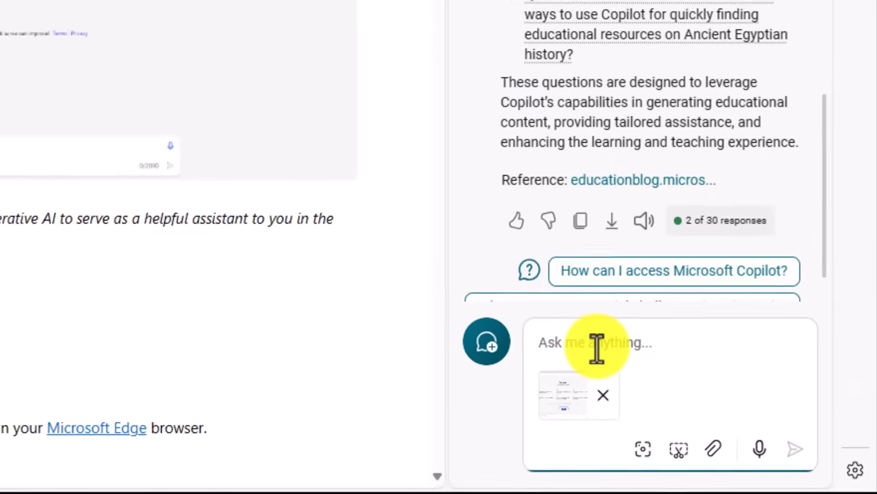
pyautogui.scroll(-3)
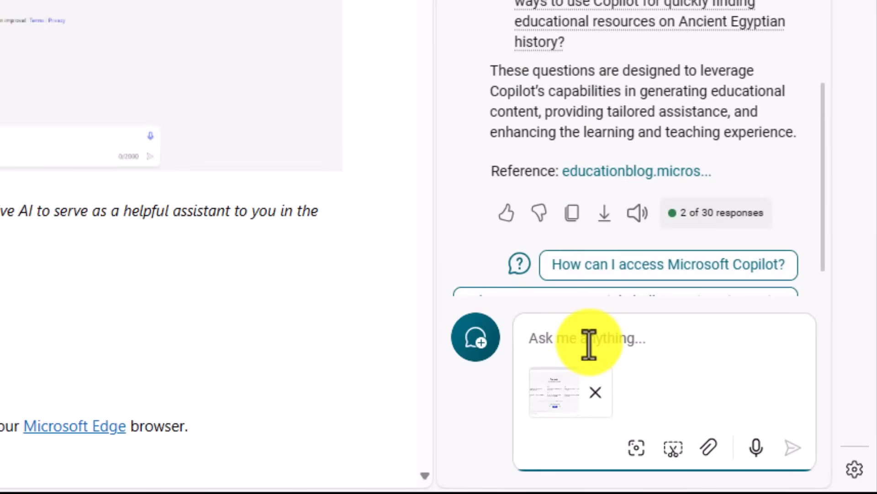
pyautogui.moveTo(756, 448)
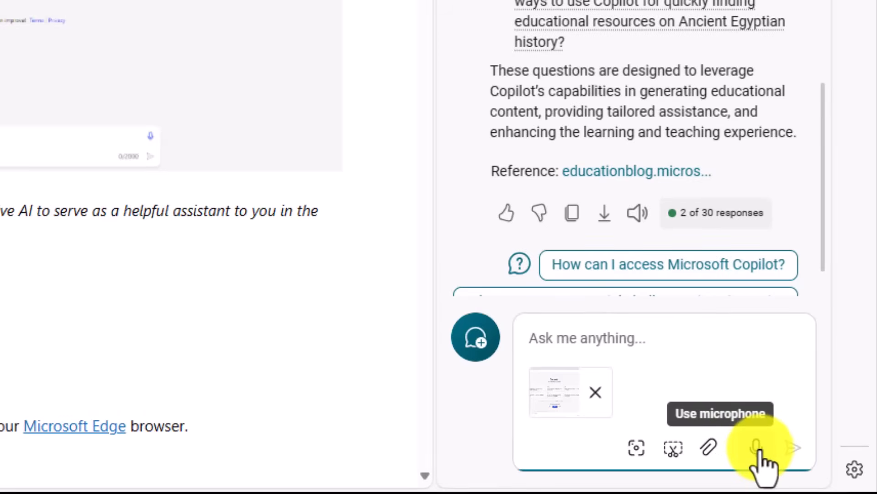
pyautogui.click(755, 447)
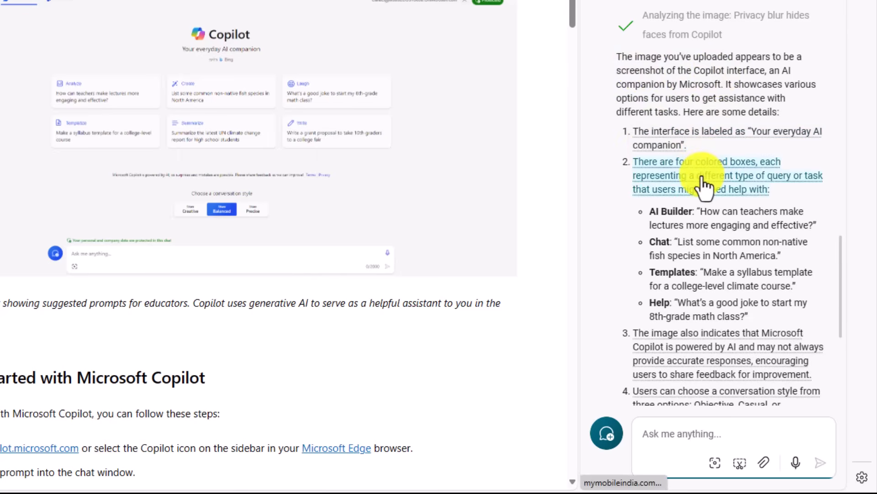
# - Scroll through Copilot's description of the screenshot's four coloured prompt boxes
pyautogui.scroll(-3)
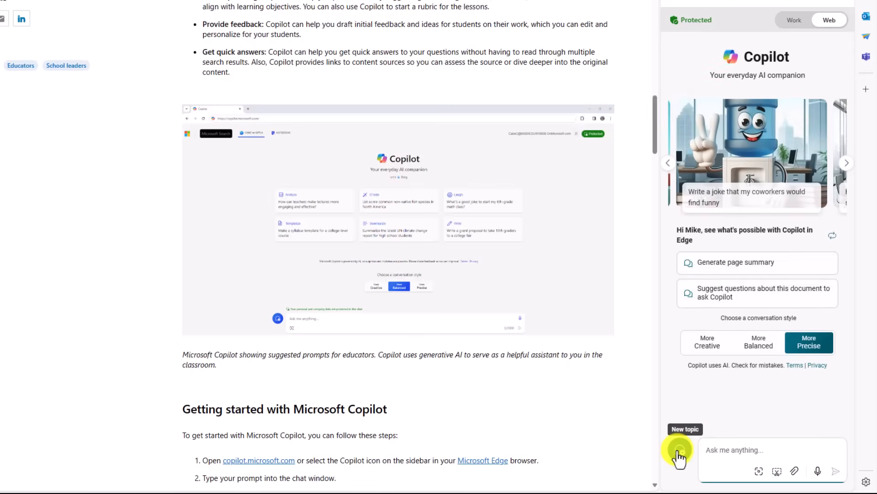
pyautogui.click(707, 341)
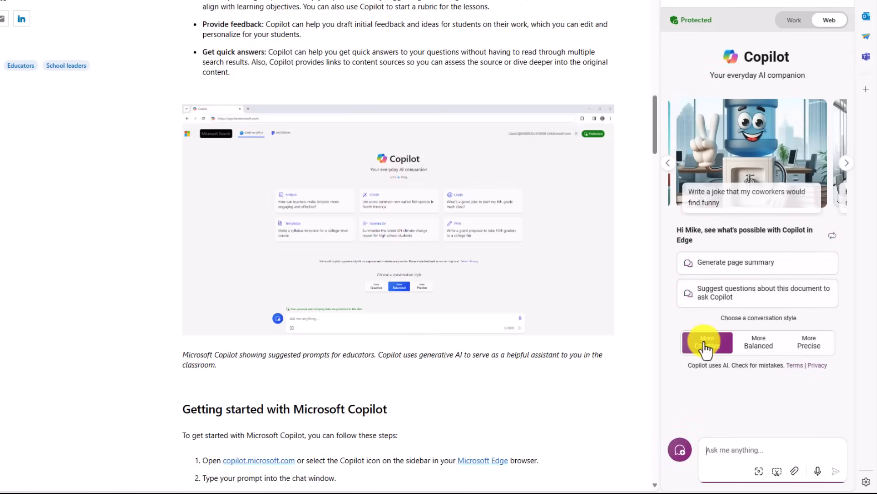
pyautogui.click(707, 341)
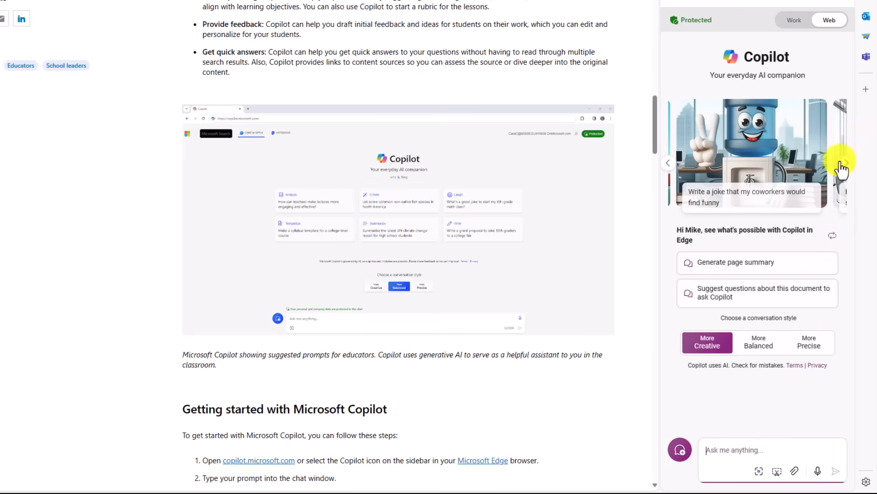
pyautogui.click(845, 163)
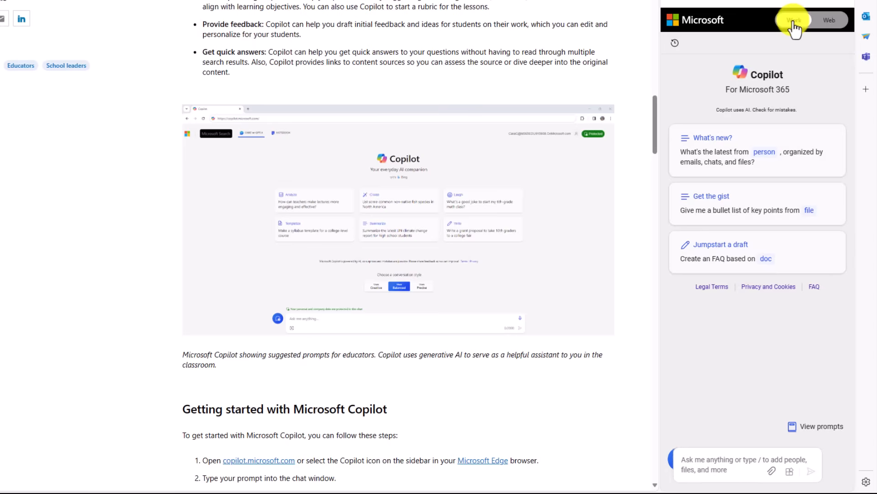
pyautogui.click(793, 20)
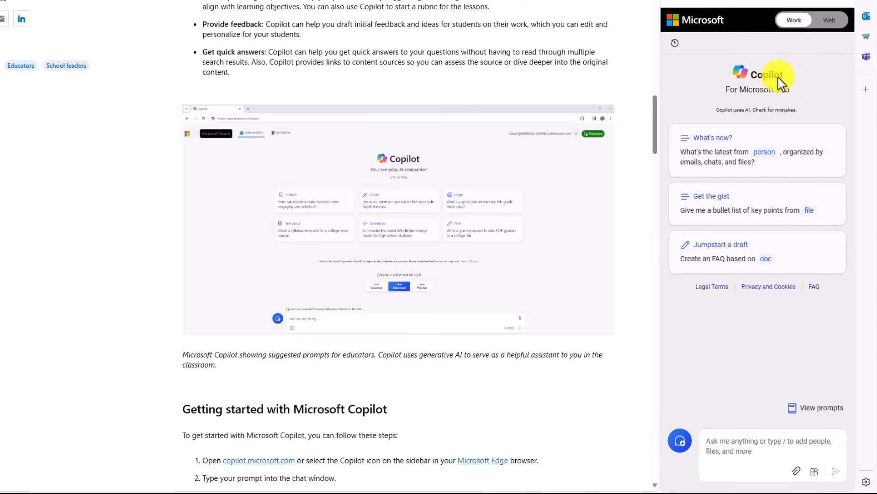
pyautogui.moveTo(851, 324)
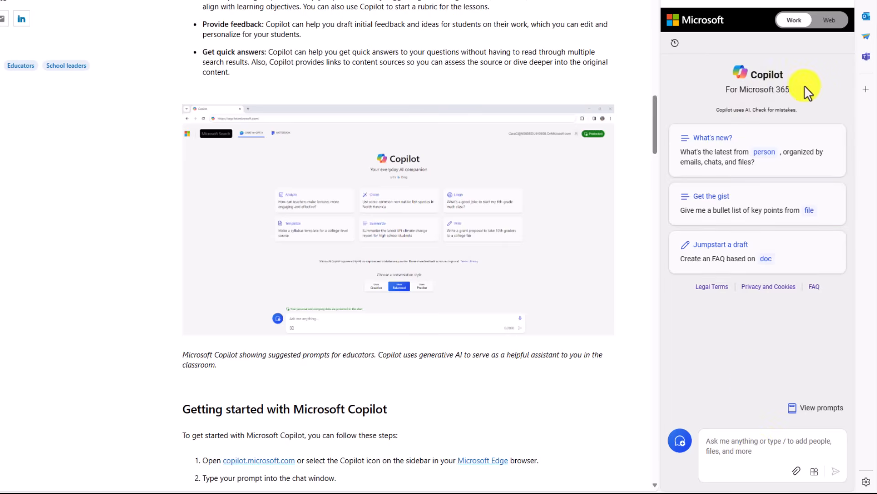
pyautogui.click(828, 19)
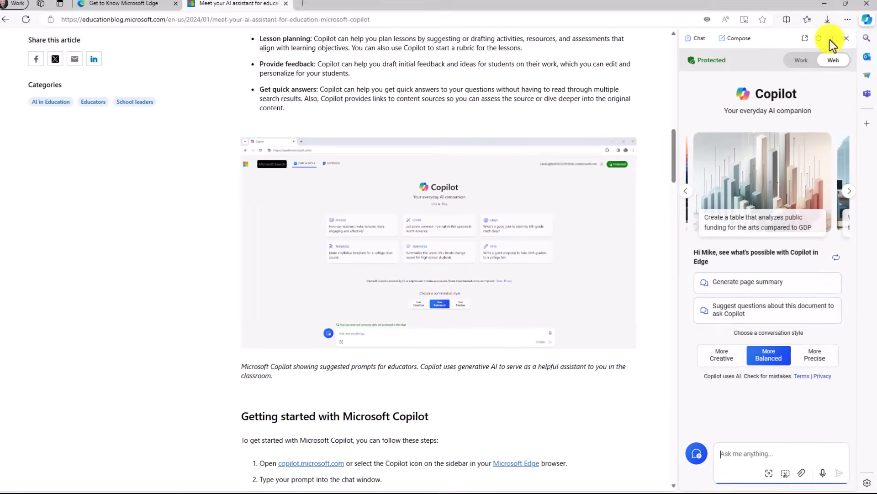
pyautogui.click(833, 42)
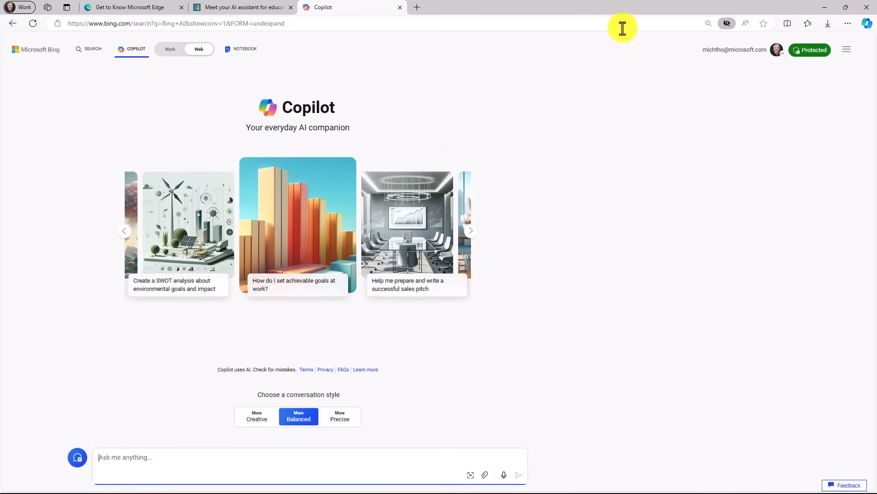
pyautogui.moveTo(403, 9)
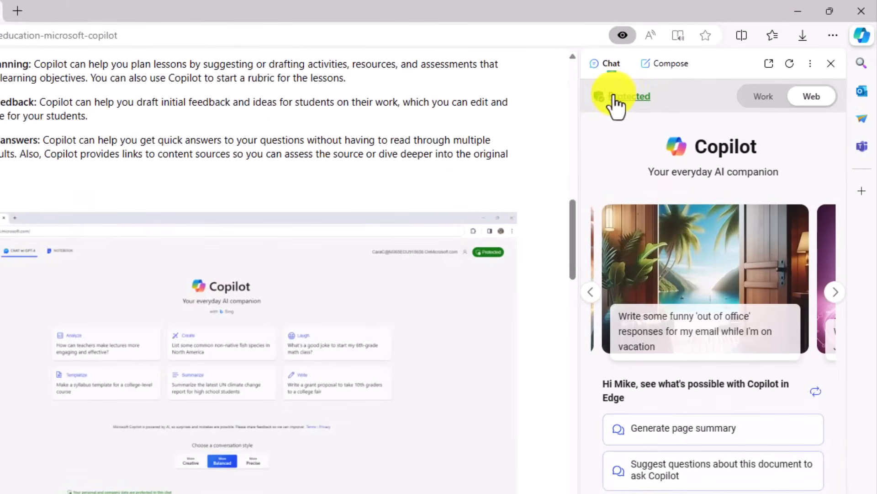
pyautogui.moveTo(638, 104)
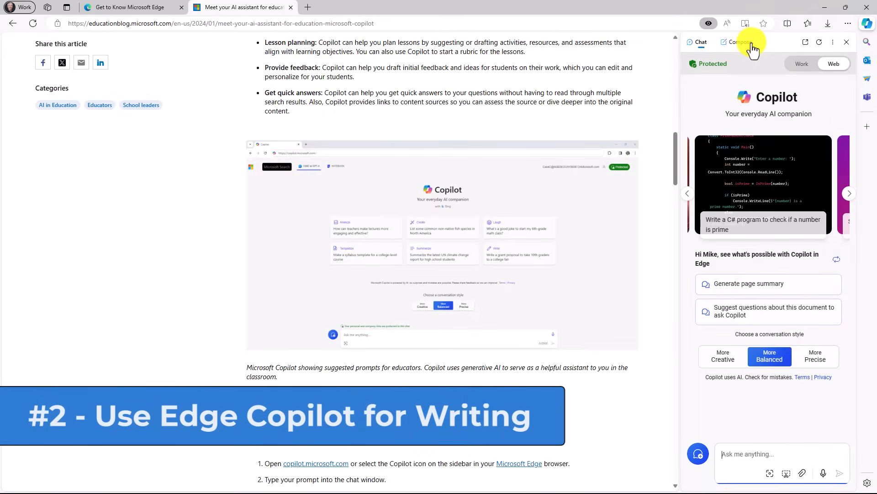
# - Set up a short, professional Compose email draft about TPS Reports
pyautogui.click(738, 42)
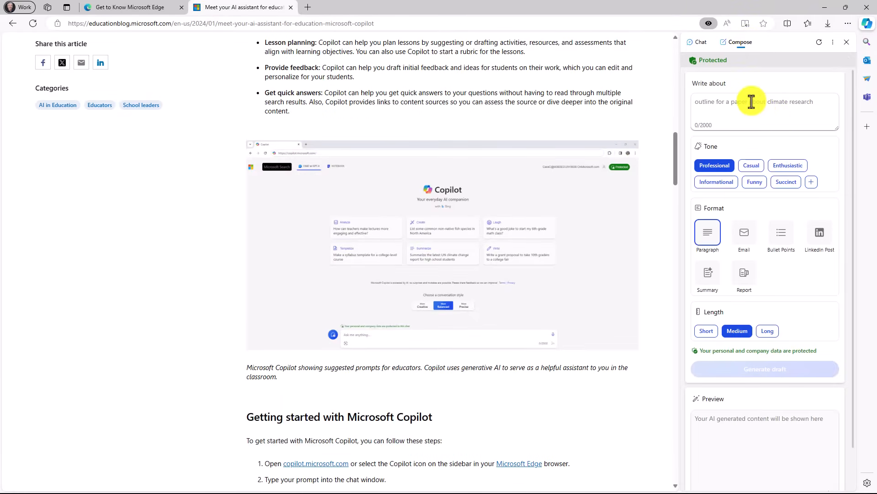
pyautogui.moveTo(740, 102)
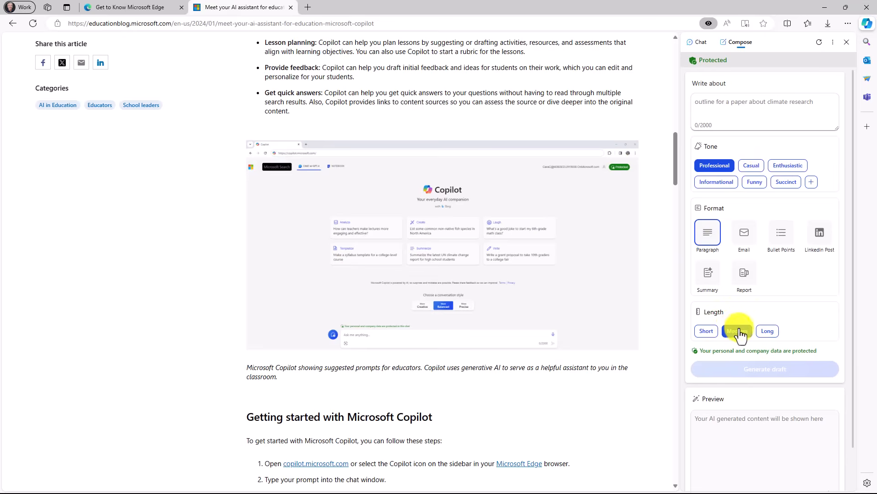
pyautogui.click(737, 331)
pyautogui.write('TPS Reports for my favorite company, IniTech in the movie Office Space')
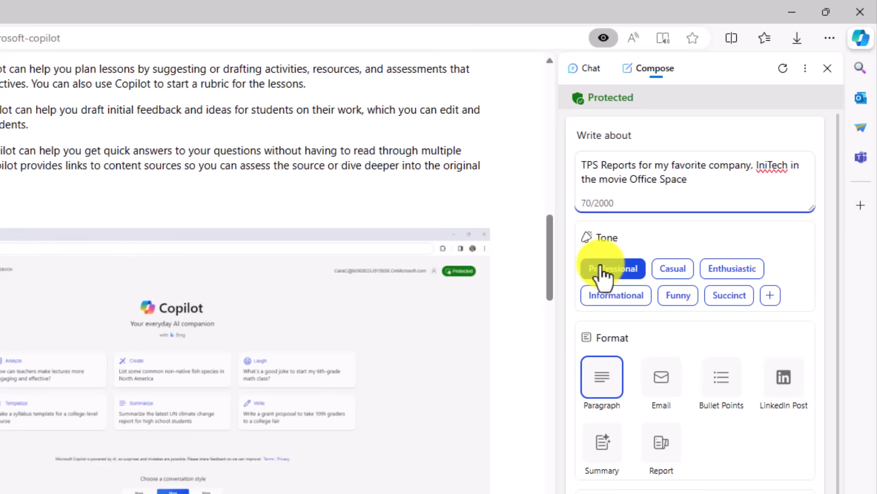
pyautogui.click(612, 269)
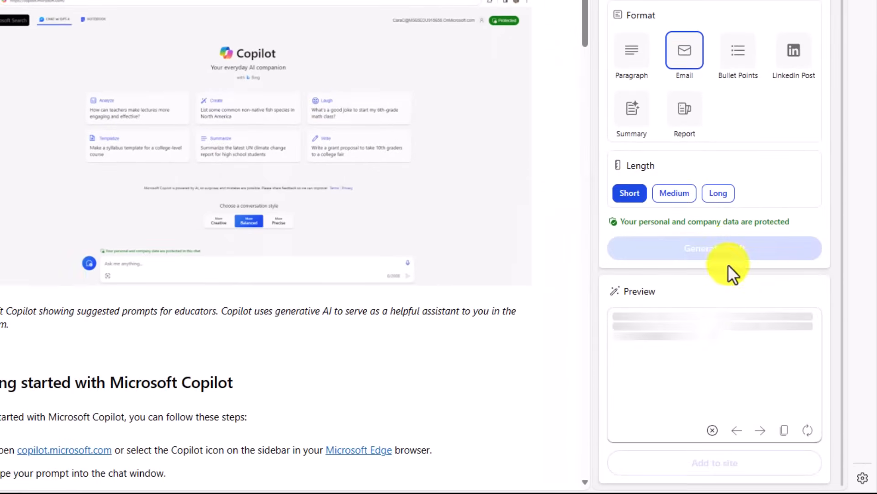
# - Generate the TPS Reports email and sign it as Bill Lumbergh
pyautogui.click(714, 247)
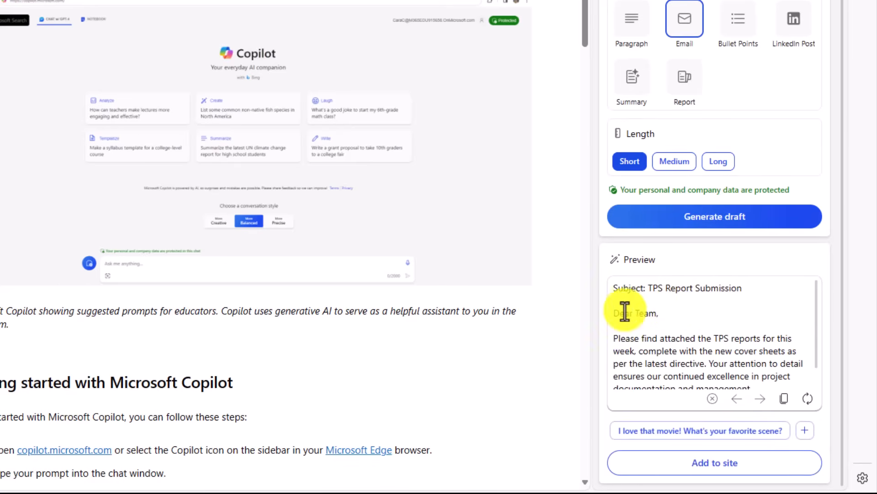
pyautogui.scroll(-3)
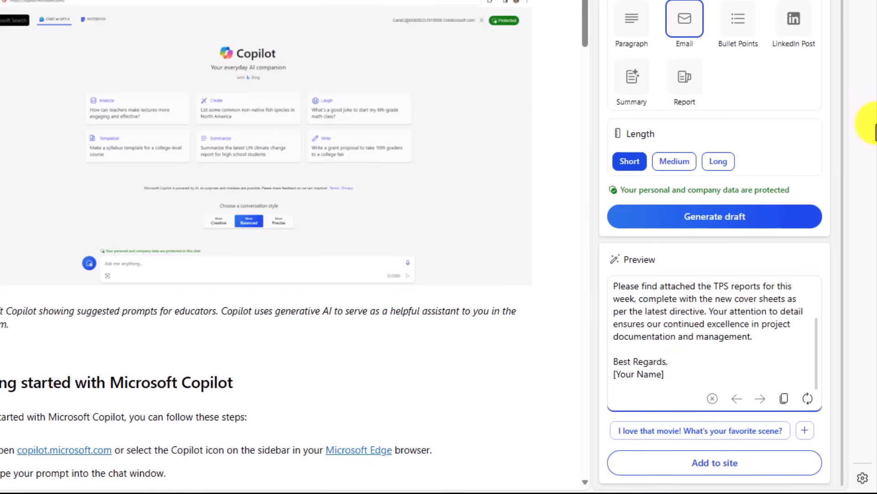
pyautogui.write('Bill Lumbergh')
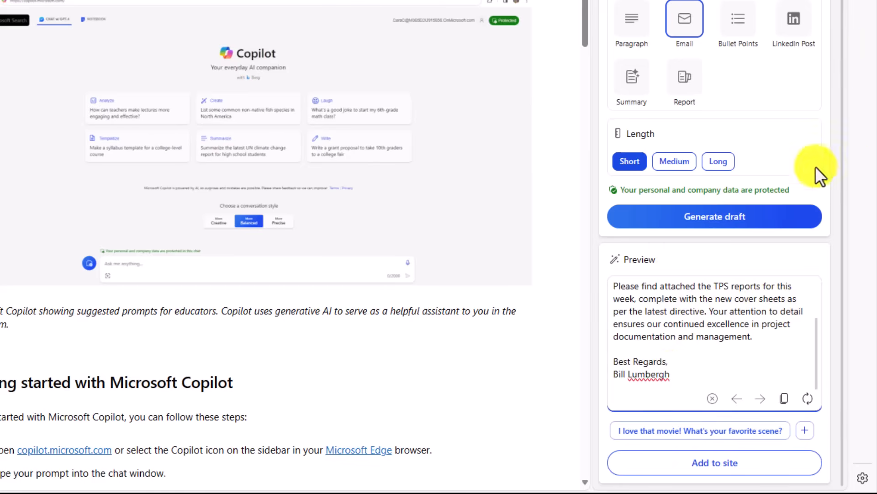
pyautogui.moveTo(649, 434)
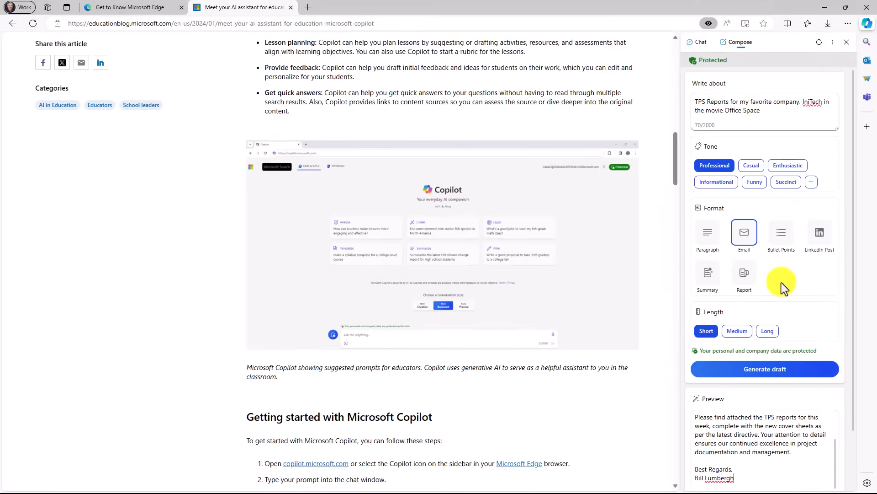
pyautogui.moveTo(820, 235)
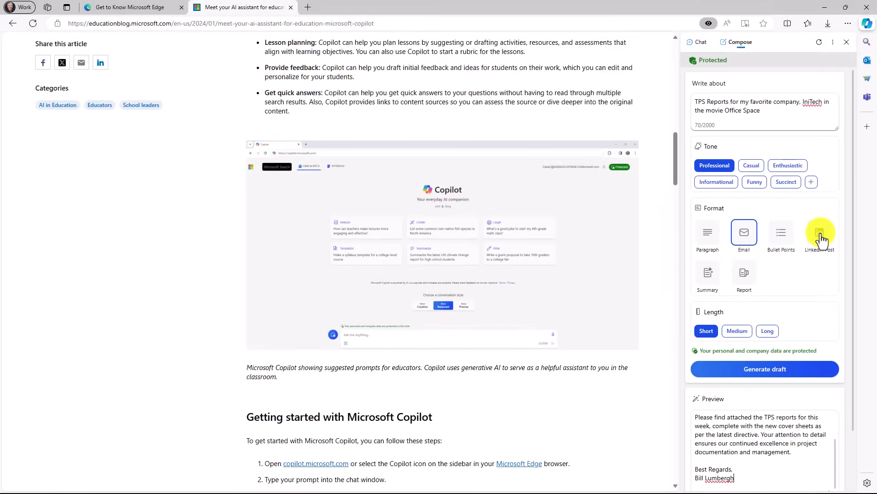
pyautogui.moveTo(744, 275)
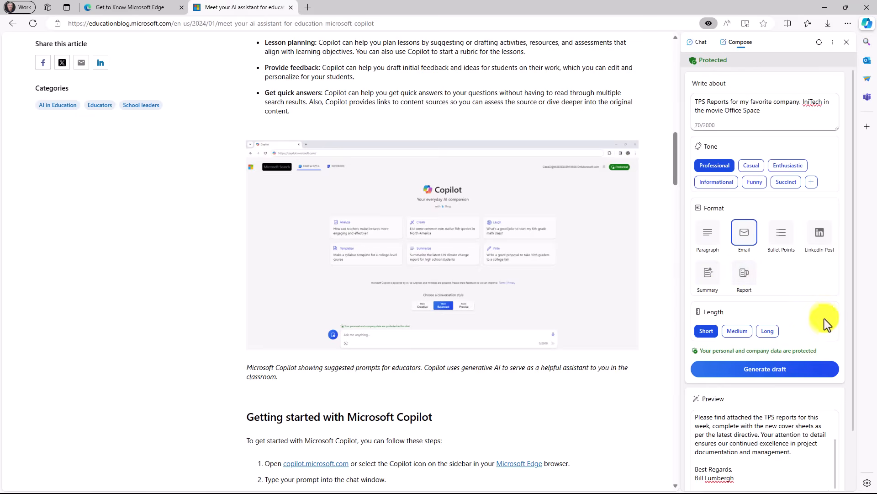
pyautogui.scroll(-3)
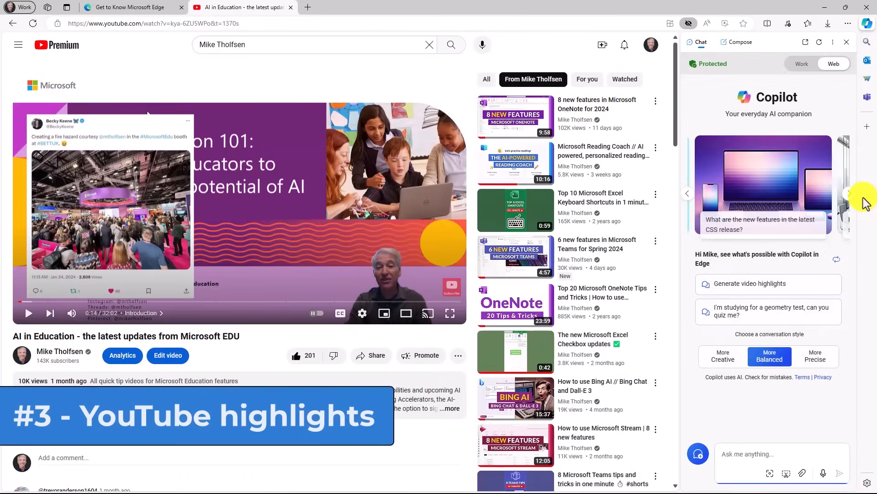
# - Ask Copilot to summarize the YouTube video with highlights and timestamps
pyautogui.click(451, 409)
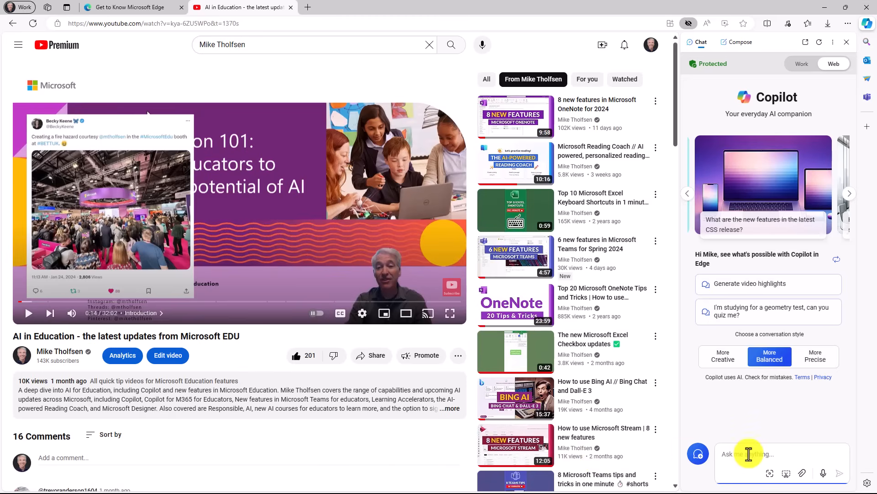
pyautogui.write('Can you summarize and give highlights of this video and include timestamps')
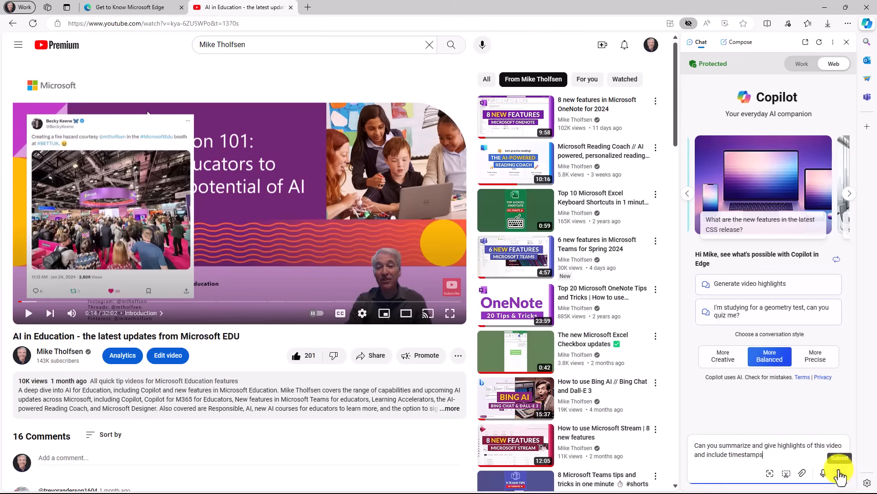
pyautogui.click(838, 458)
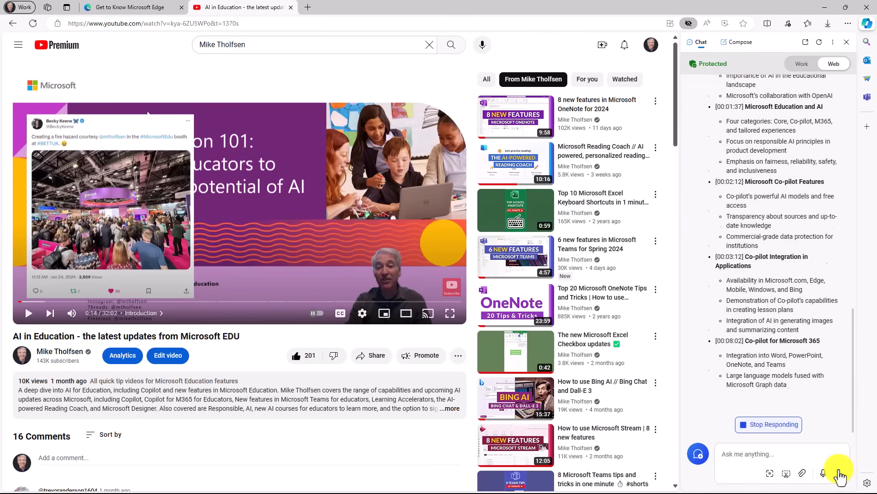
# - Scroll through the timestamped video summary, from Introduction to AI in Education onward
pyautogui.click(839, 473)
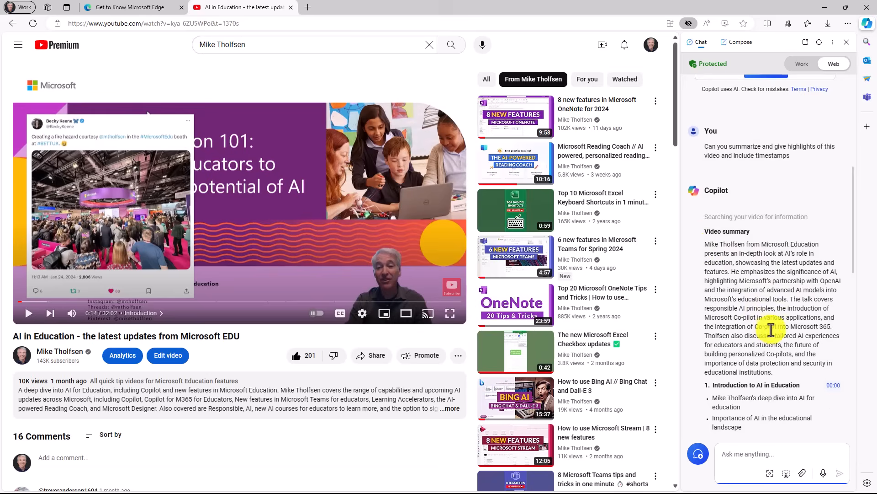
pyautogui.scroll(-3)
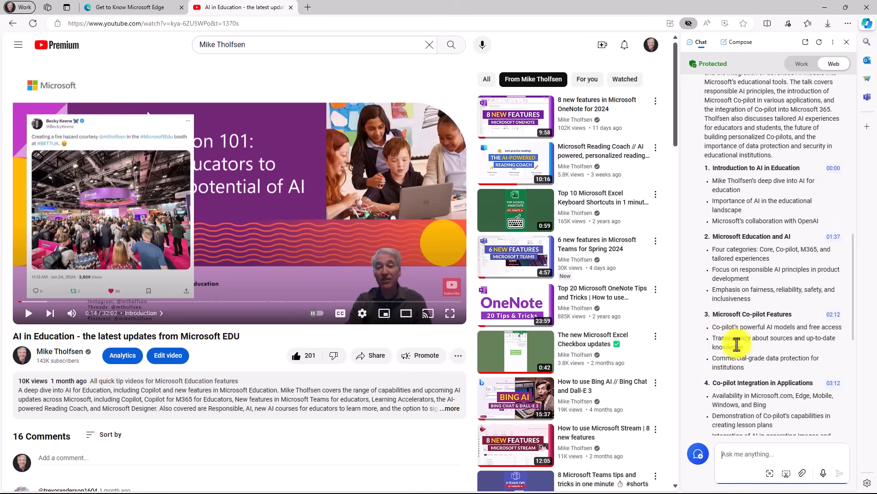
pyautogui.scroll(-3)
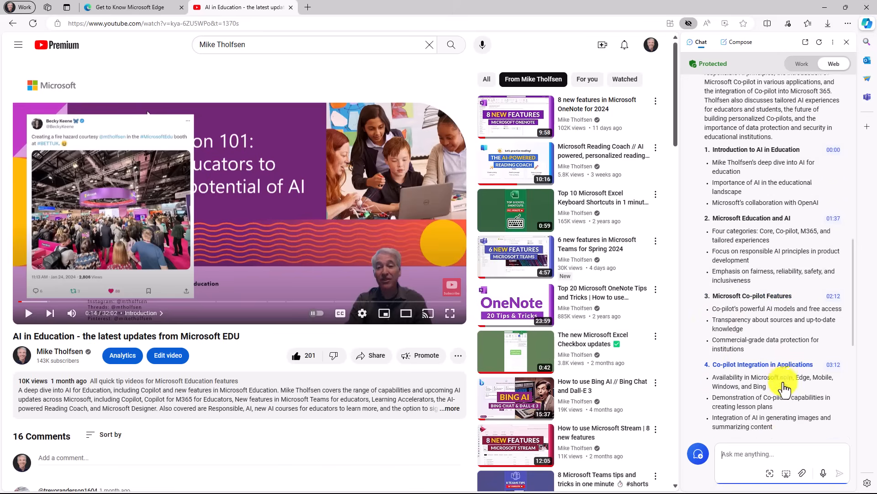
pyautogui.scroll(-3)
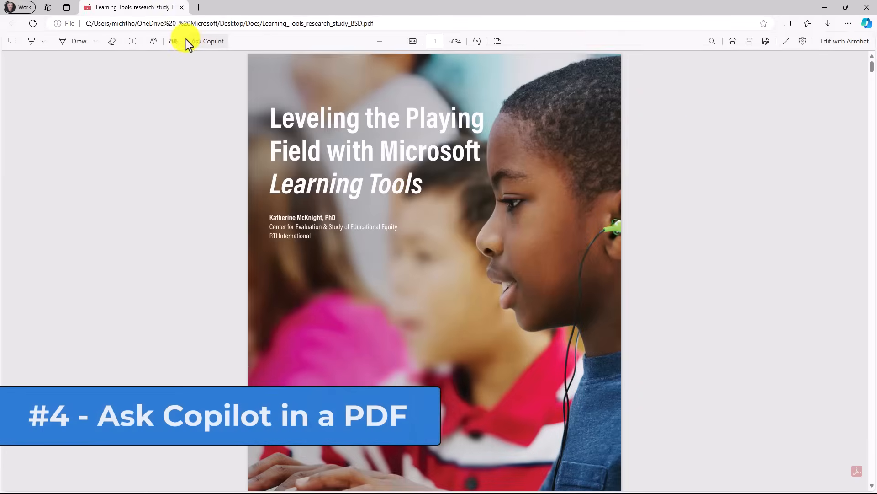
pyautogui.moveTo(709, 138)
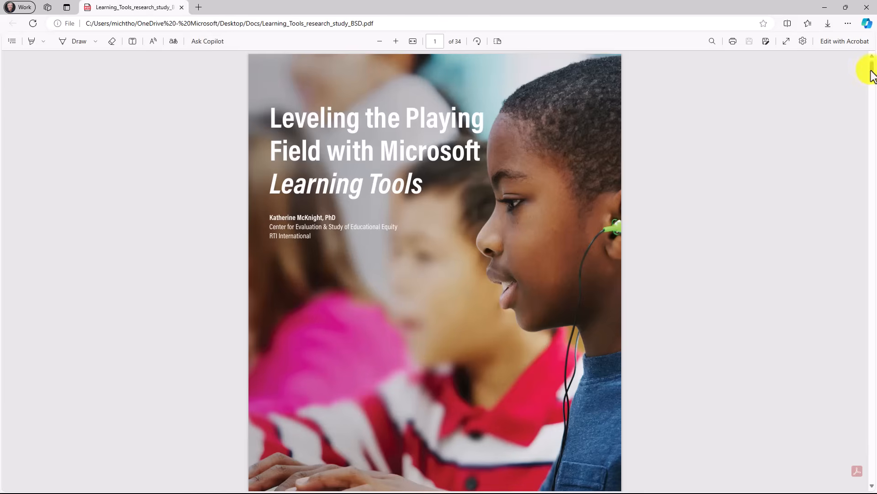
# - Set Copilot to More Precise and ask 'What are the top 5 points in this PDF?'
pyautogui.scroll(-3)
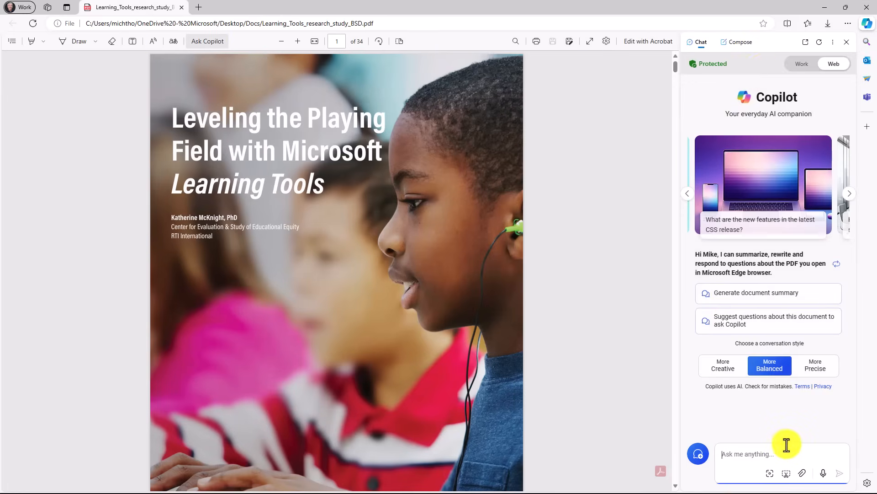
pyautogui.moveTo(814, 365)
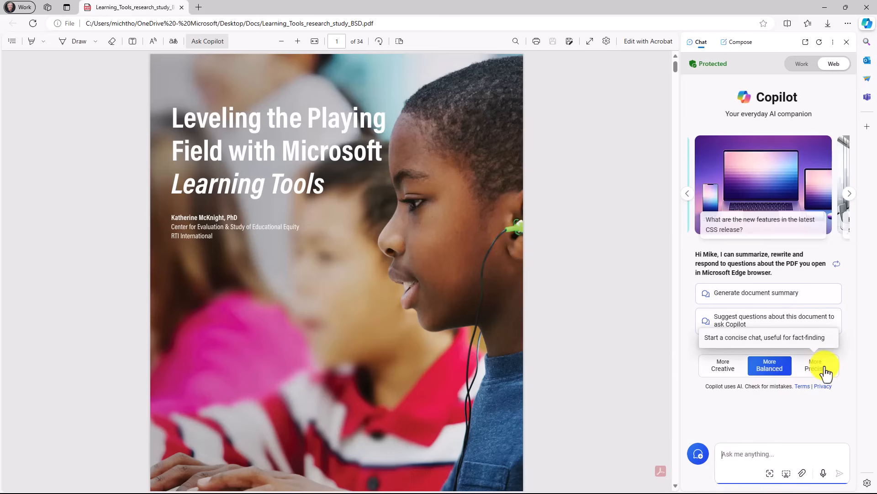
pyautogui.click(814, 364)
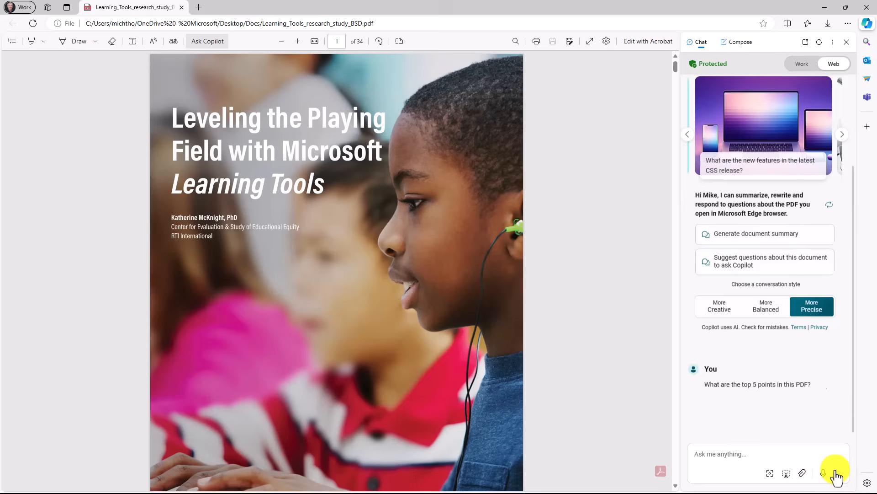
pyautogui.click(837, 473)
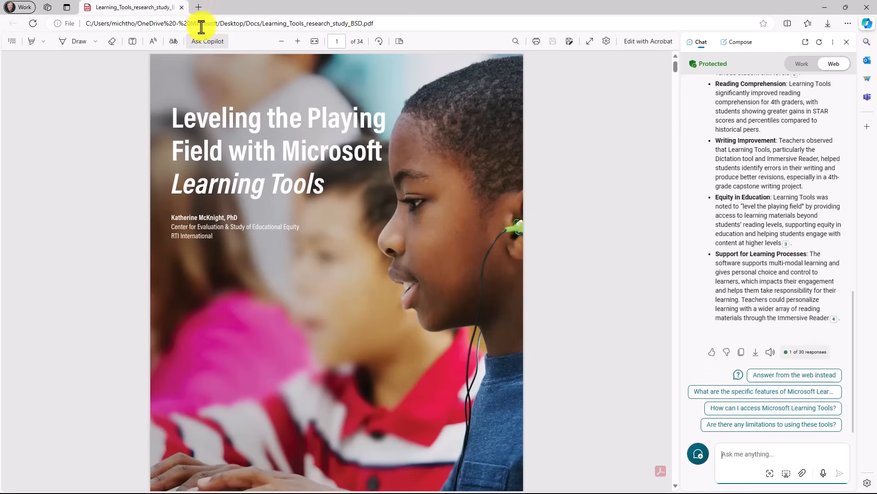
pyautogui.moveTo(207, 41)
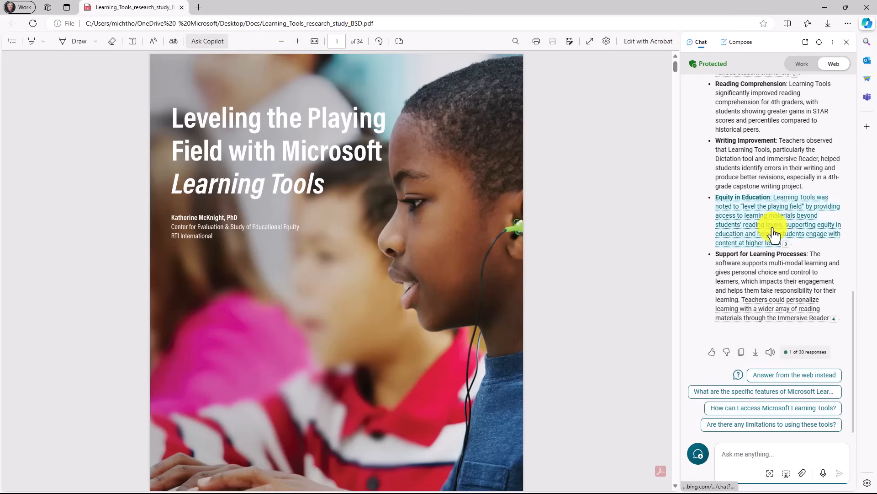
# - Close the Copilot sidebar so the Learning Tools PDF fills the window
pyautogui.click(847, 42)
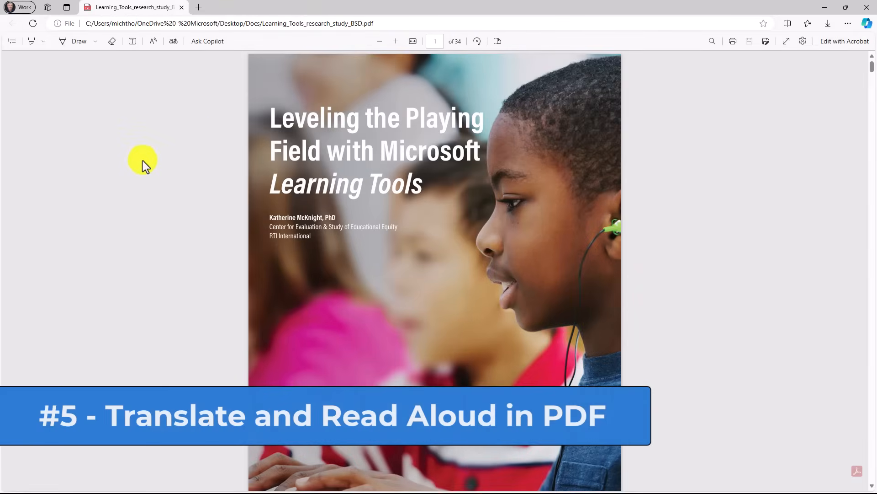
pyautogui.moveTo(274, 135)
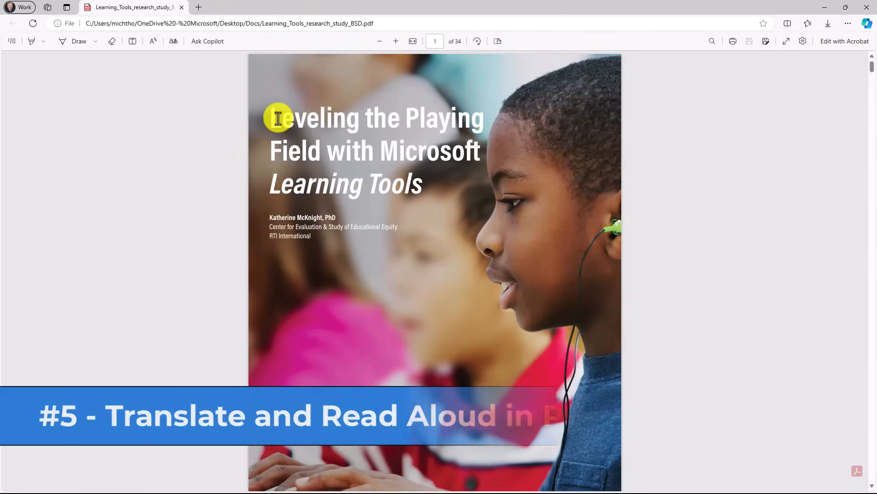
# - Select the PDF's cover title and translate it into Norwegian
pyautogui.moveTo(279, 117); pyautogui.dragTo(417, 178)
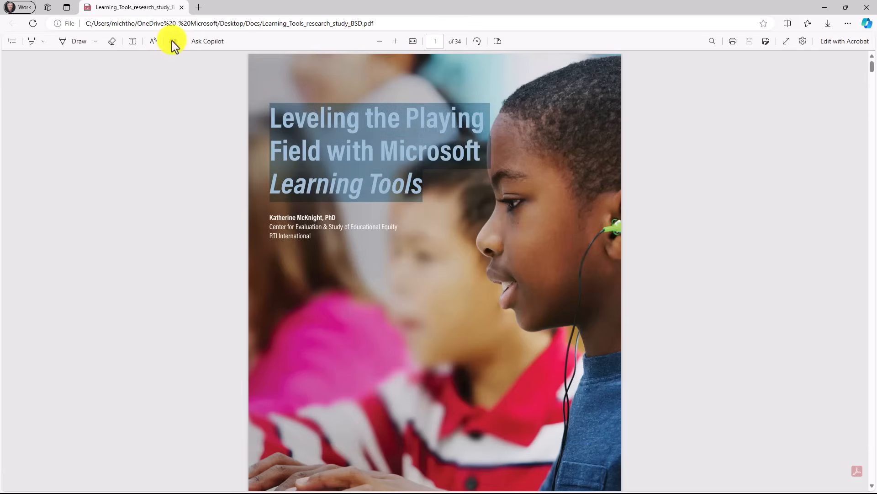
pyautogui.click(173, 40)
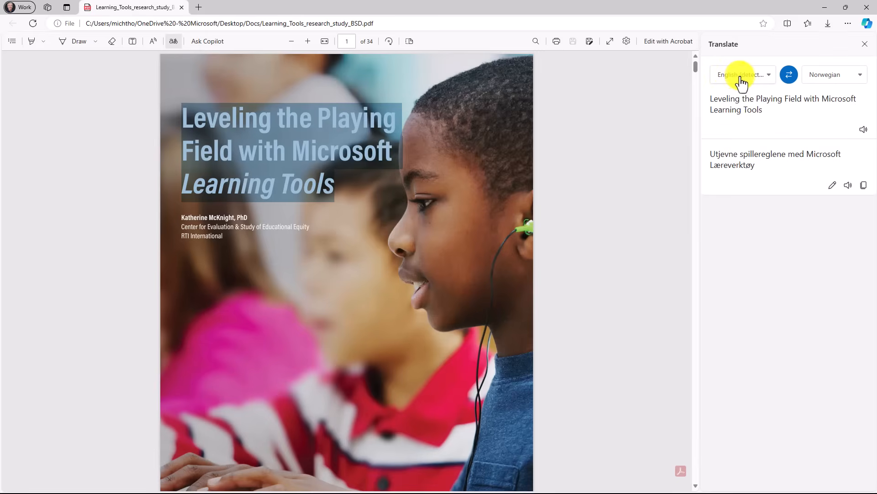
pyautogui.moveTo(837, 75)
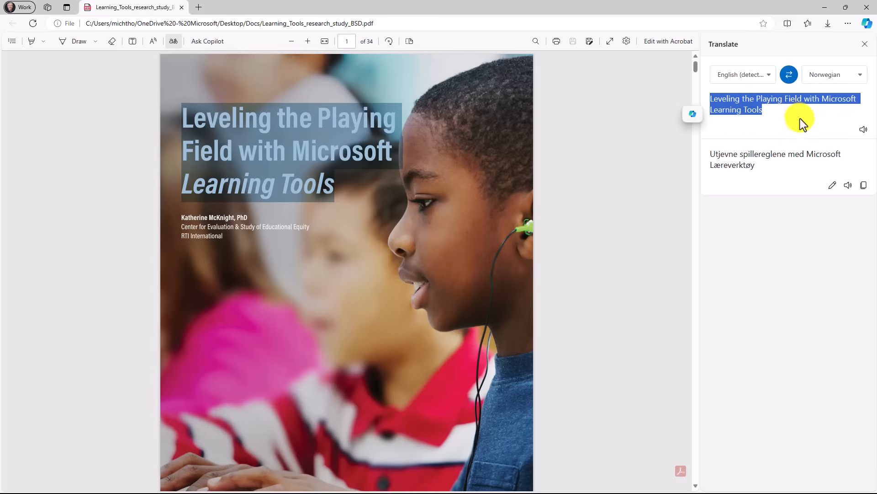
pyautogui.moveTo(848, 185)
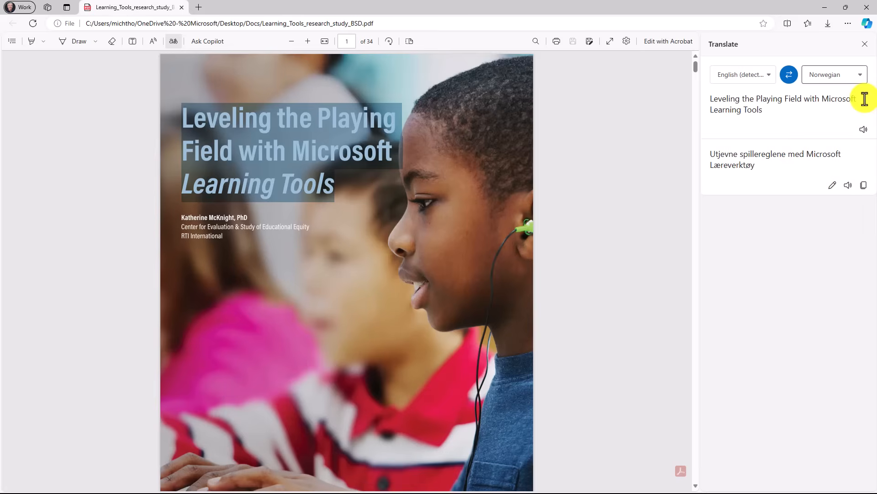
# - Switch the title translation to Spanish and copy the translated text
pyautogui.click(834, 74)
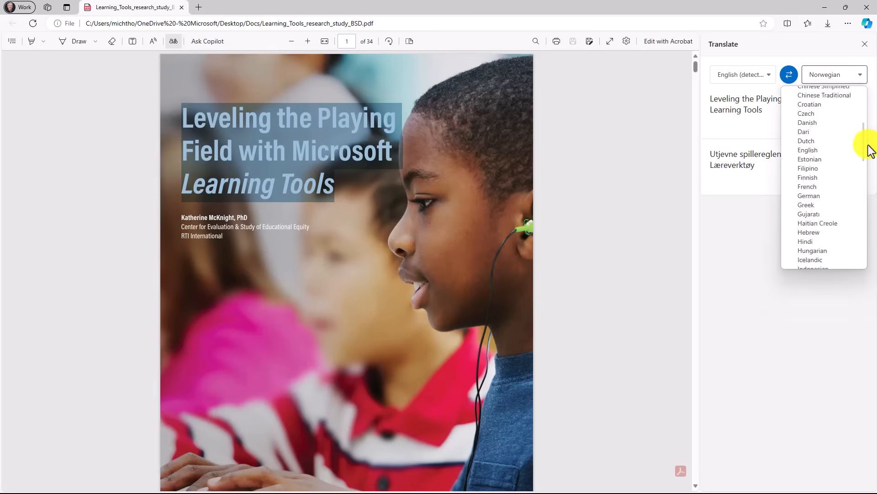
pyautogui.scroll(-3)
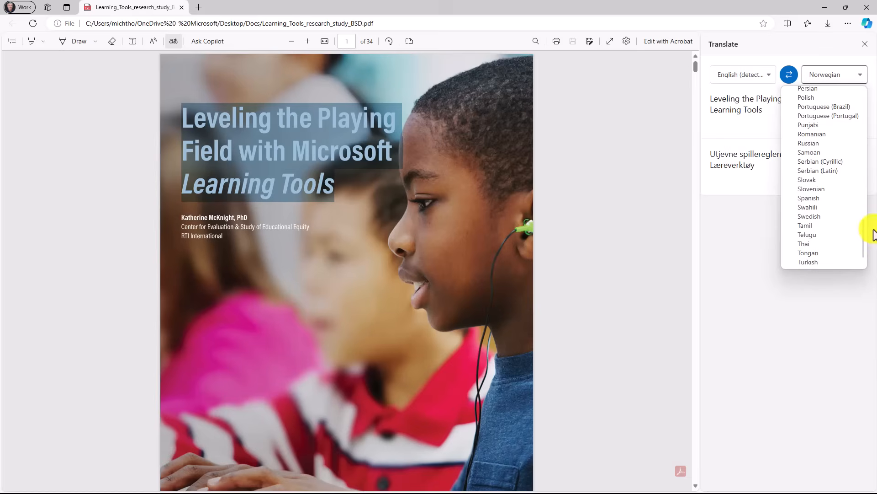
pyautogui.click(808, 198)
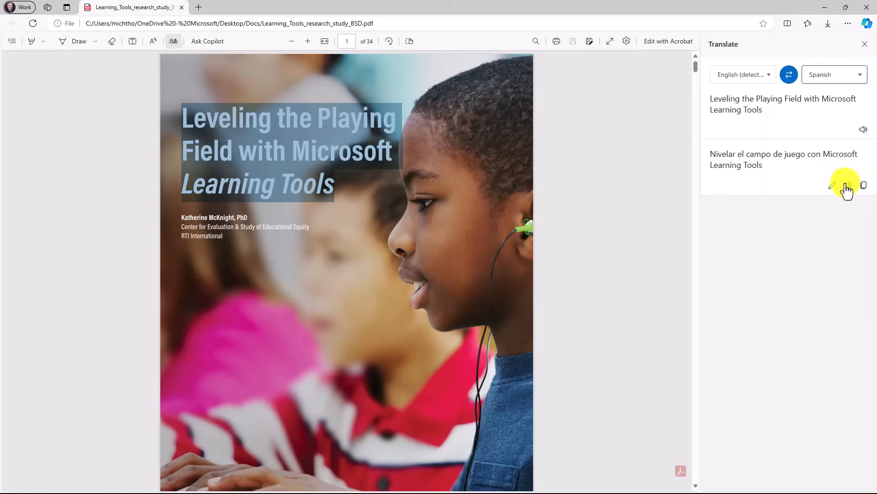
pyautogui.moveTo(847, 187)
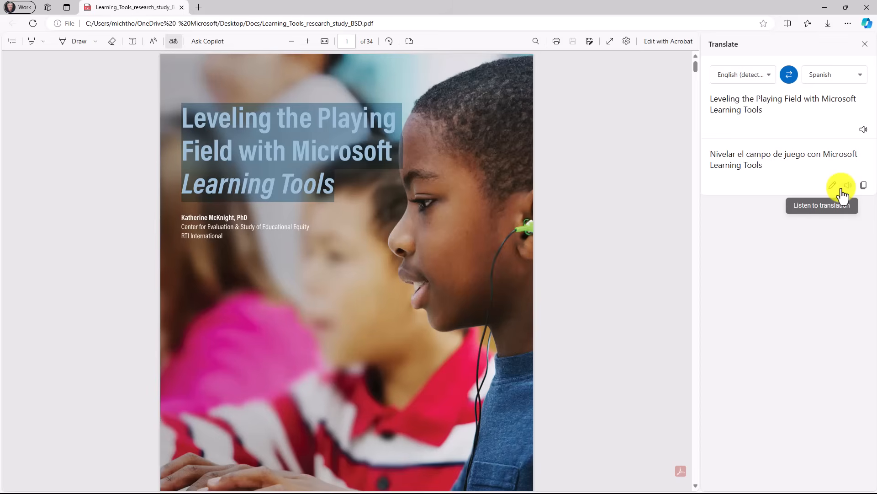
pyautogui.moveTo(848, 185)
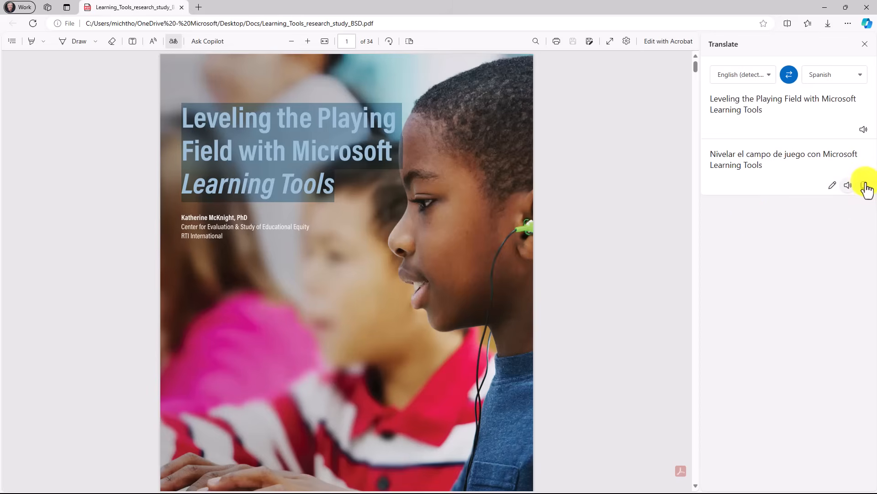
pyautogui.click(866, 185)
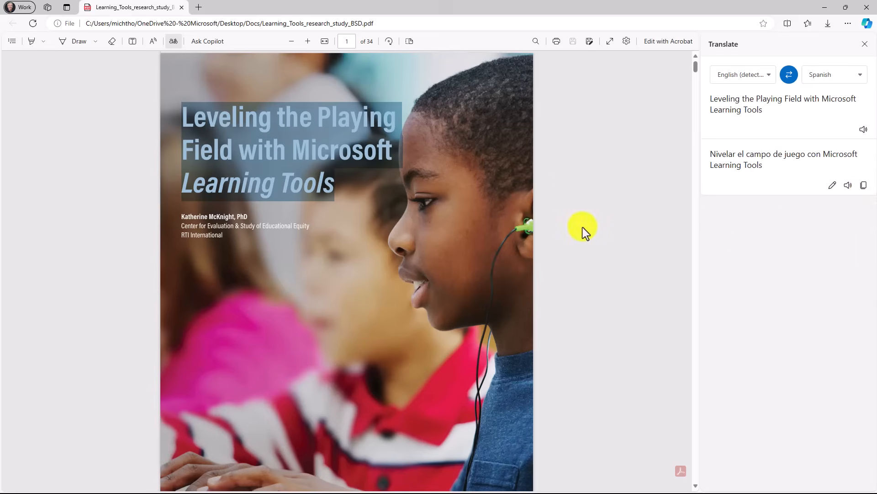
pyautogui.scroll(-3)
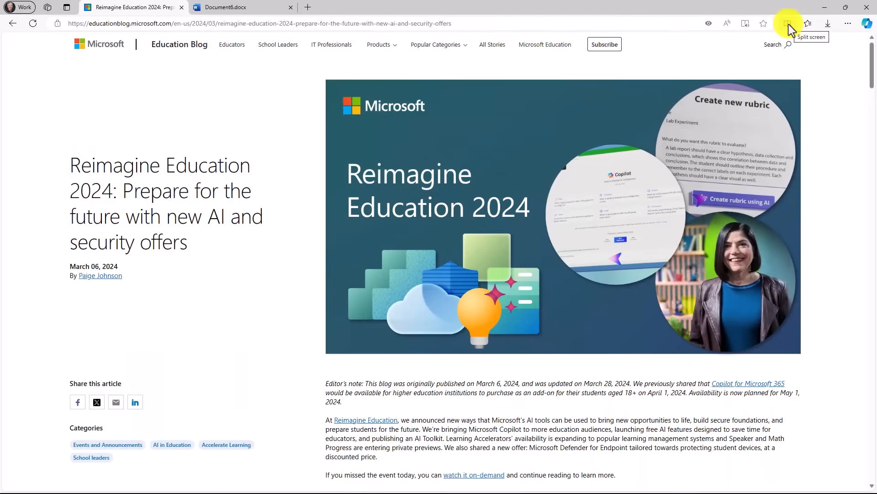
# - Split the window, placing the Reimagine Education 2024 article beside an empty tab picker
pyautogui.click(788, 23)
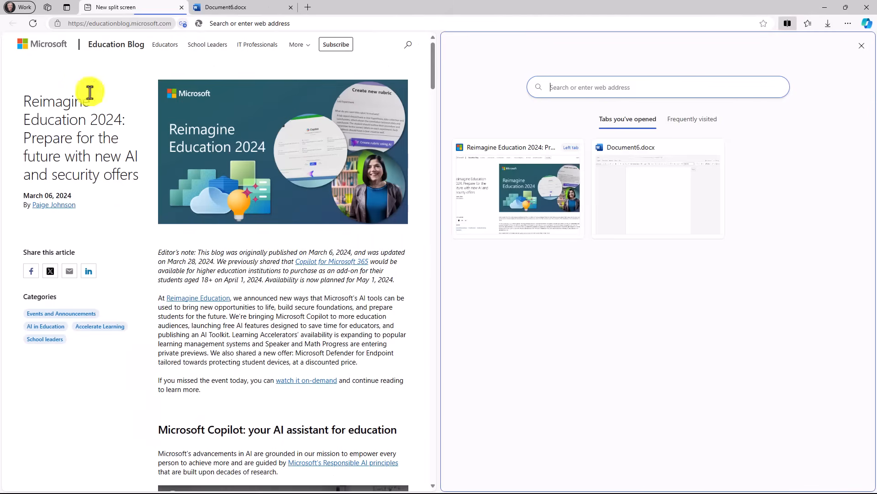
pyautogui.moveTo(657, 188)
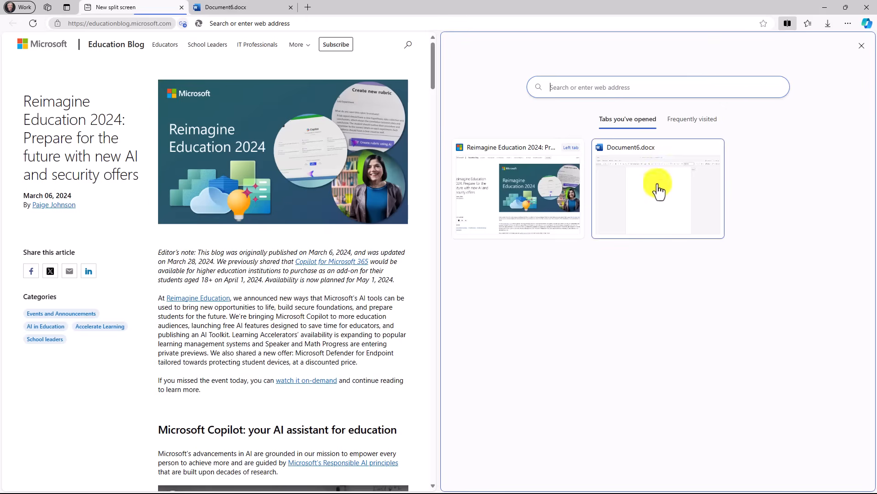
pyautogui.moveTo(763, 234)
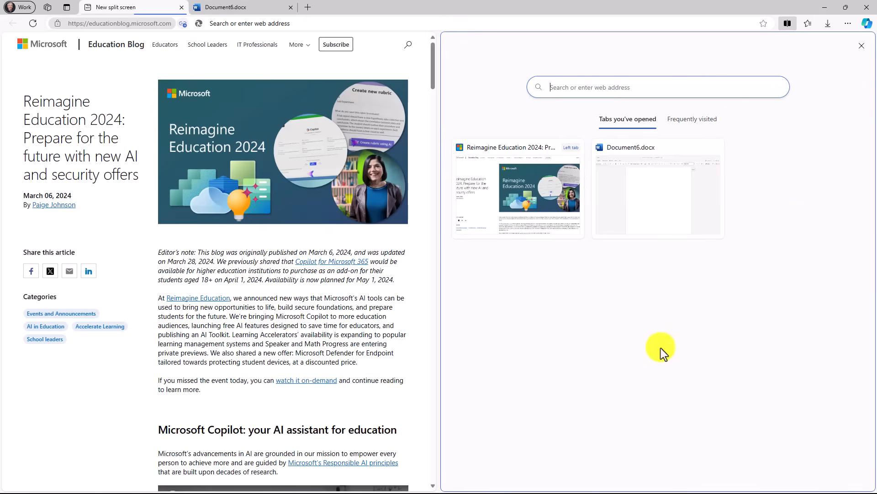
pyautogui.moveTo(694, 274)
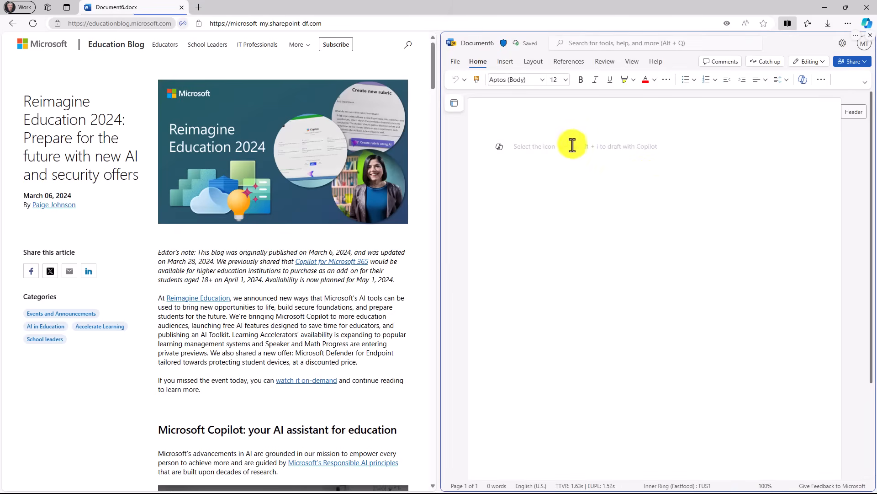
pyautogui.moveTo(130, 375)
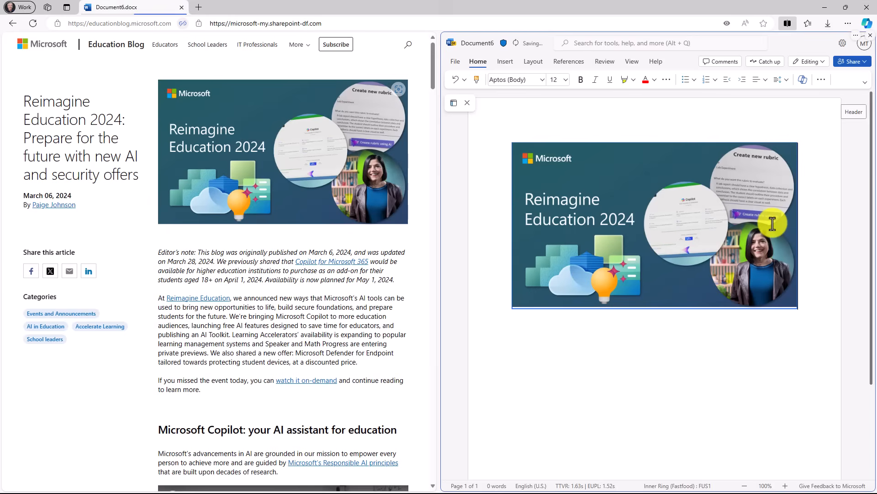
# - Drag a passage from the blog's opening paragraph into Document6 below the image
pyautogui.moveTo(279, 297); pyautogui.dragTo(321, 316)
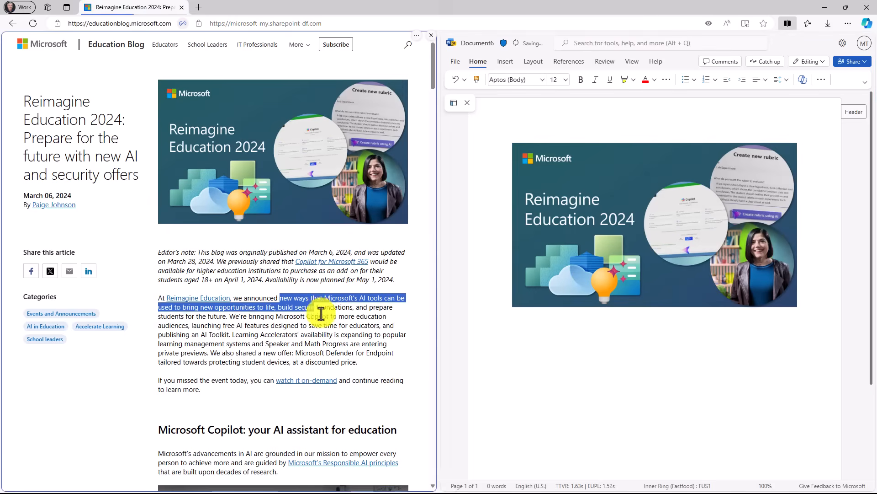
pyautogui.click(654, 224)
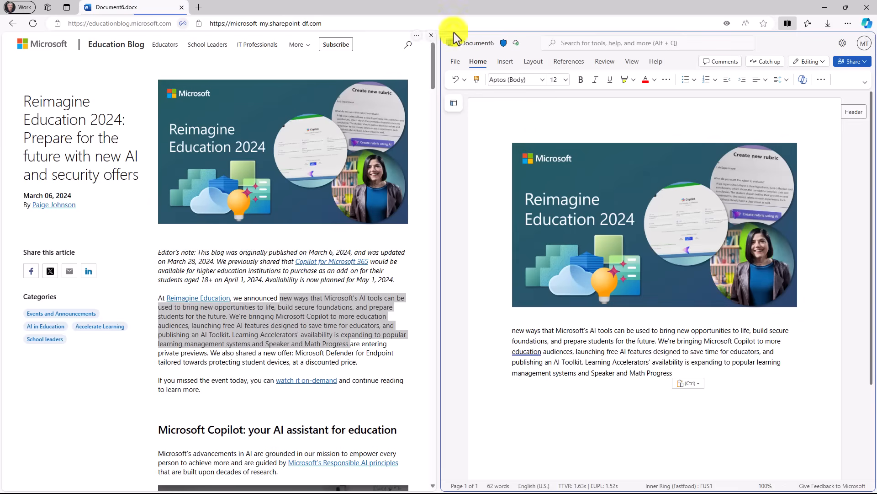
pyautogui.moveTo(786, 24)
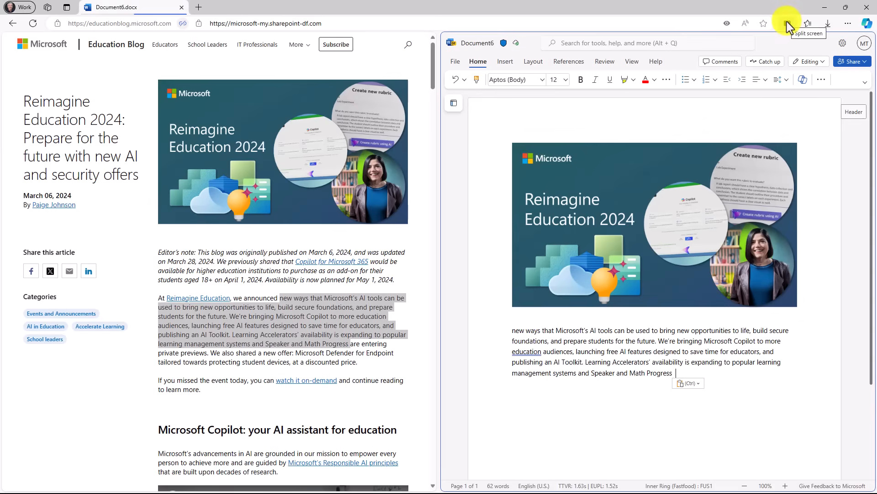
# - Exit split view and close the Document6.docx tab
pyautogui.click(786, 27)
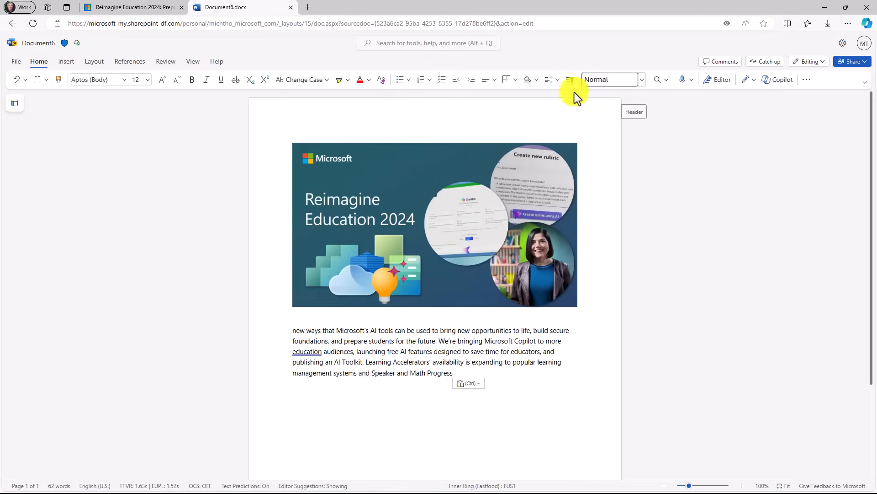
pyautogui.click(133, 8)
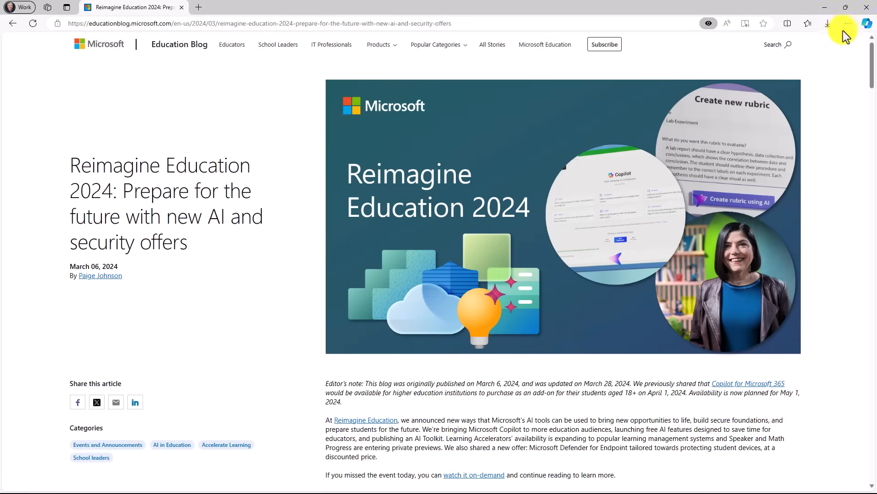
# - Take an area screenshot of the Reimagine Education 2024 banner image
pyautogui.click(846, 24)
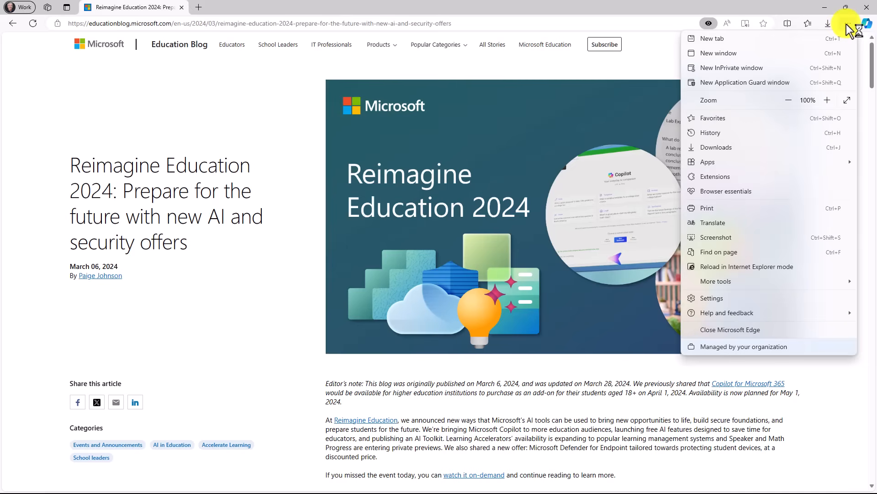
pyautogui.moveTo(704, 241)
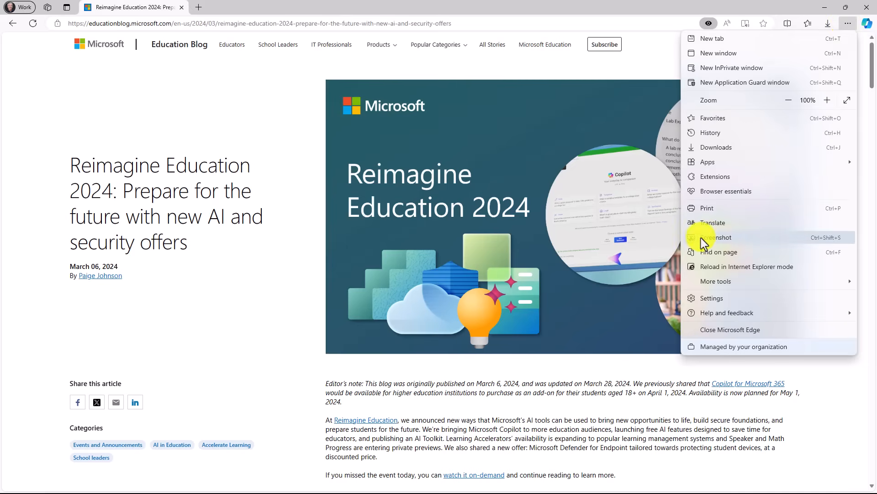
pyautogui.moveTo(797, 246)
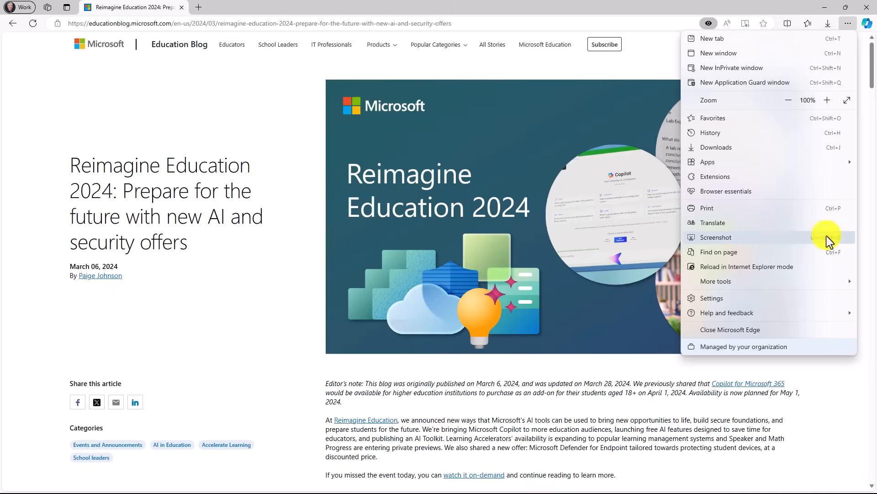
pyautogui.click(716, 237)
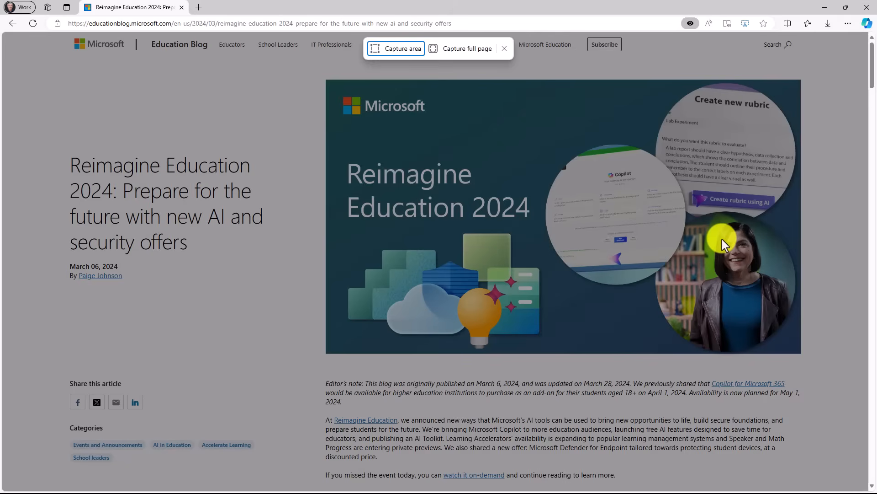
pyautogui.moveTo(467, 49)
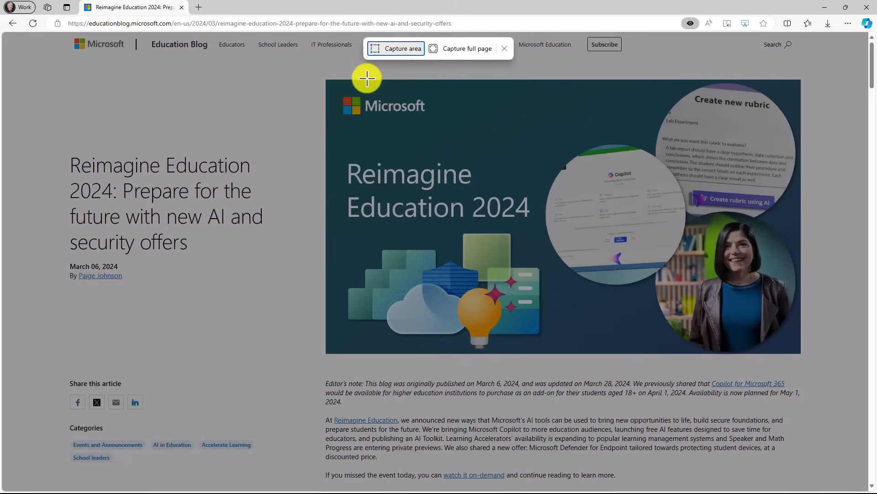
pyautogui.moveTo(367, 78); pyautogui.dragTo(795, 351)
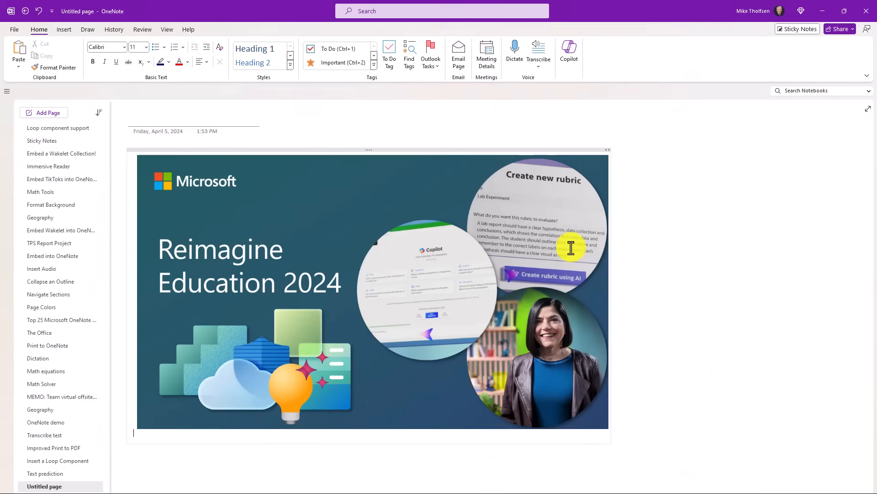
pyautogui.moveTo(561, 215)
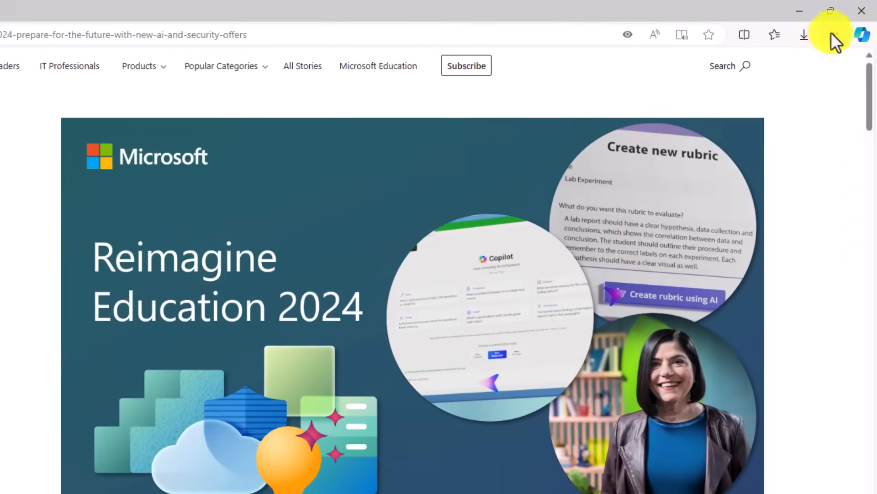
# - Open the Browser essentials pane from the Settings and more menu
pyautogui.click(850, 34)
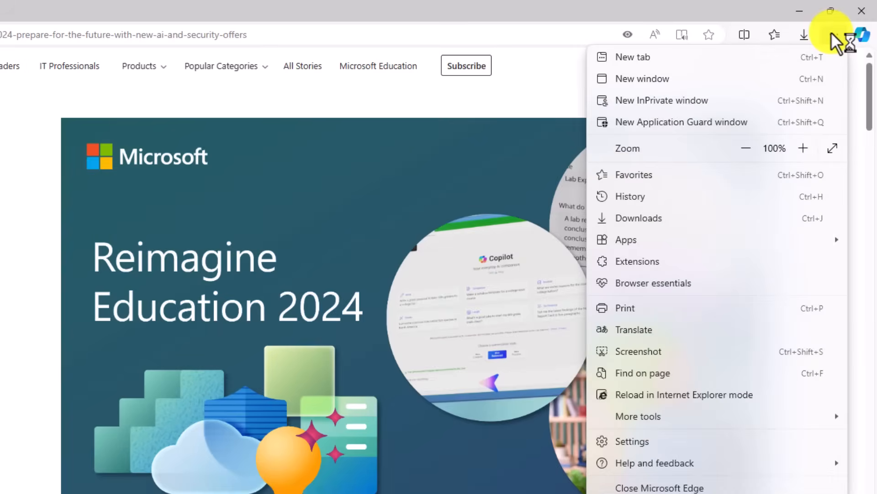
pyautogui.moveTo(685, 295)
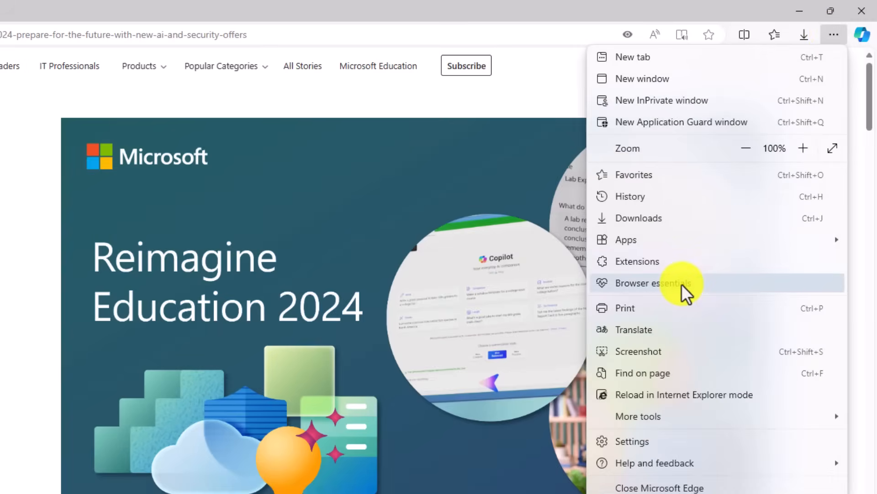
pyautogui.click(651, 282)
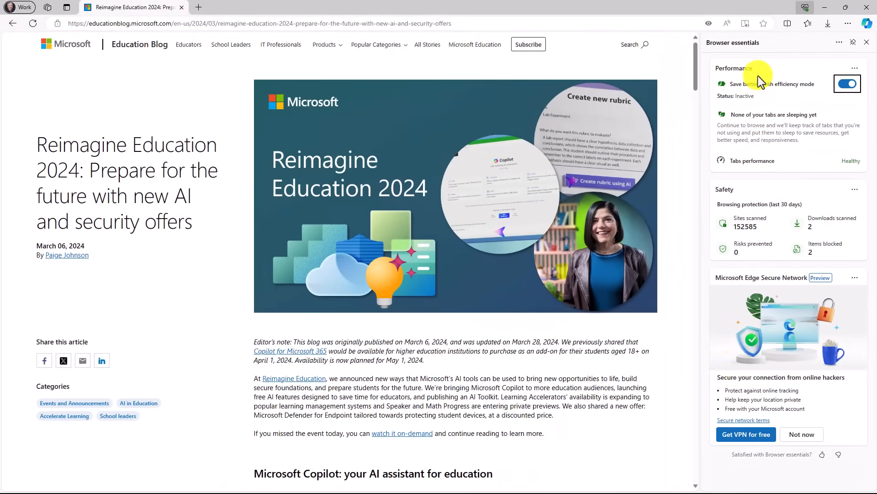
pyautogui.moveTo(833, 320)
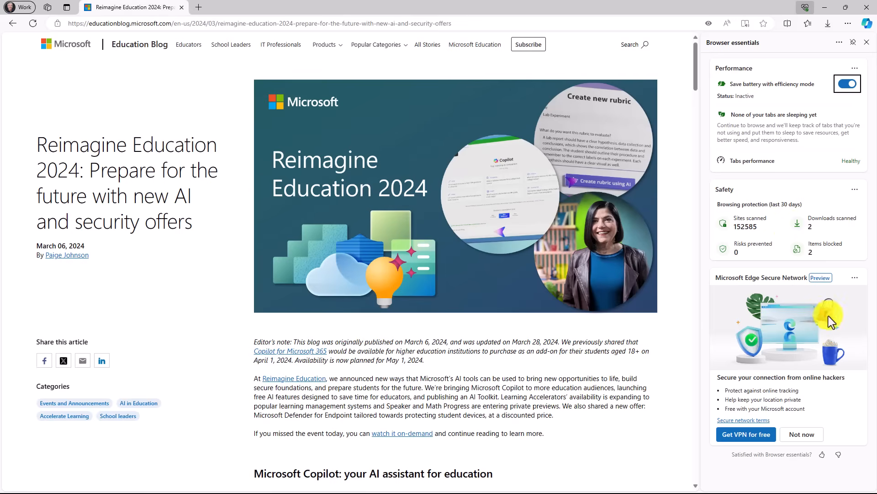
pyautogui.moveTo(765, 283)
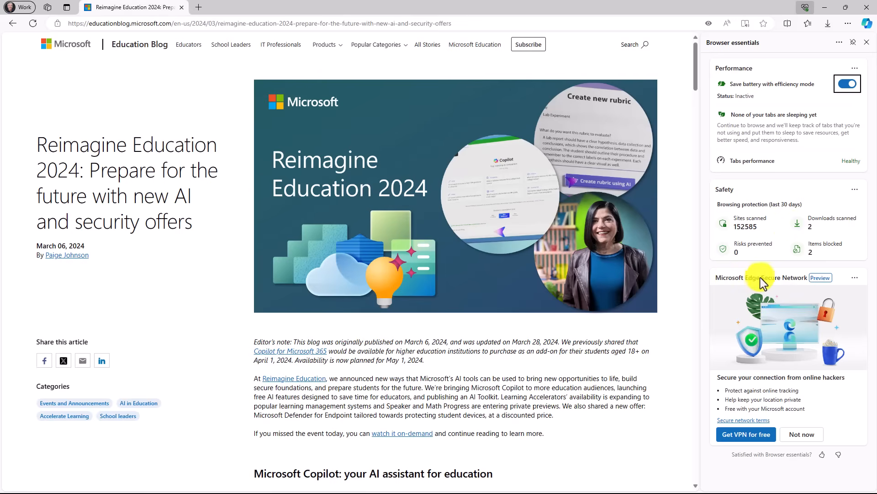
pyautogui.moveTo(831, 280)
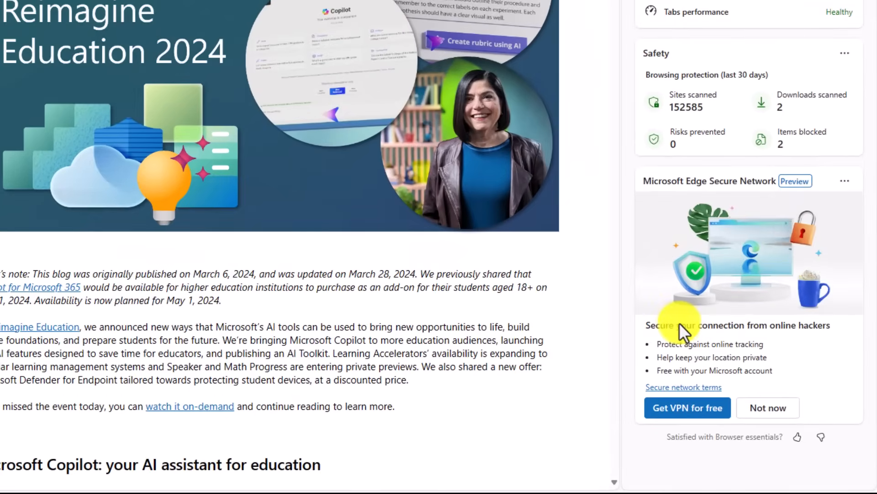
pyautogui.moveTo(644, 352)
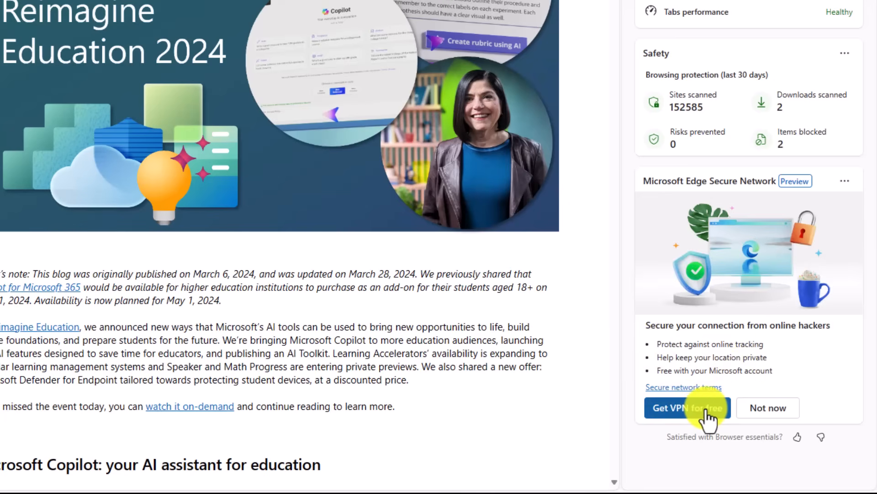
# - Turn on the free Secure Network VPN, always use it here, and show its options
pyautogui.click(686, 407)
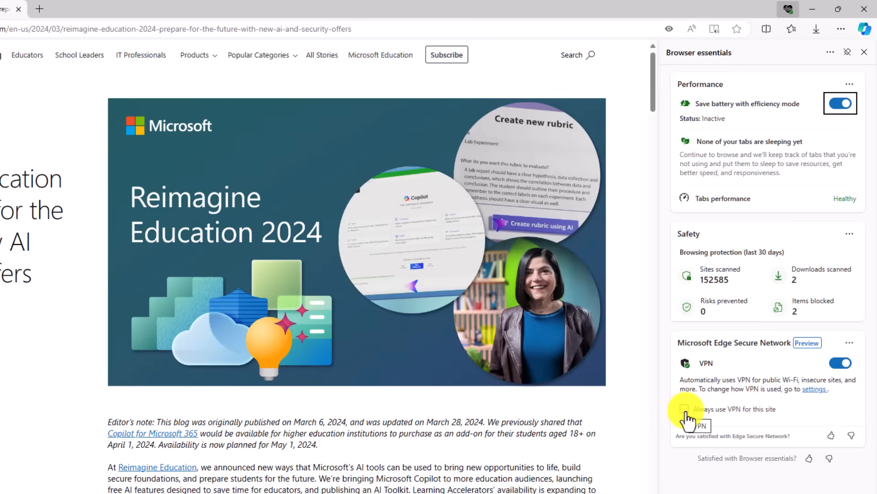
pyautogui.click(685, 408)
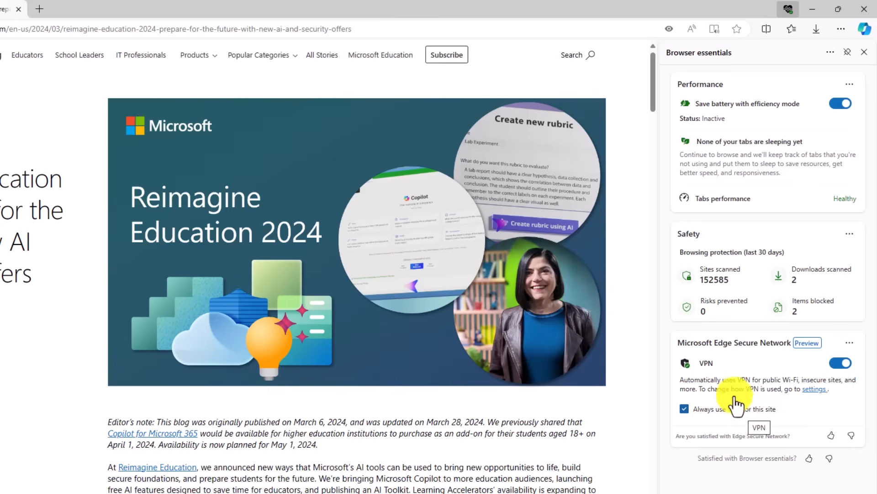
pyautogui.moveTo(851, 352)
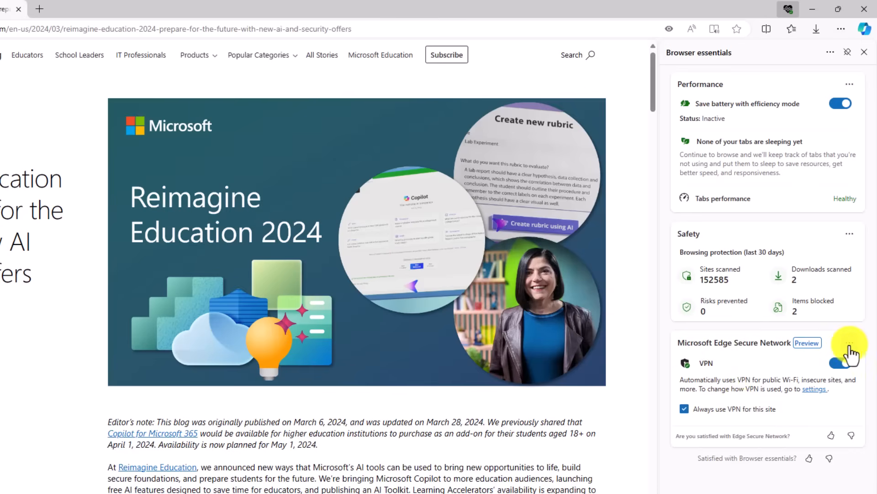
pyautogui.click(850, 348)
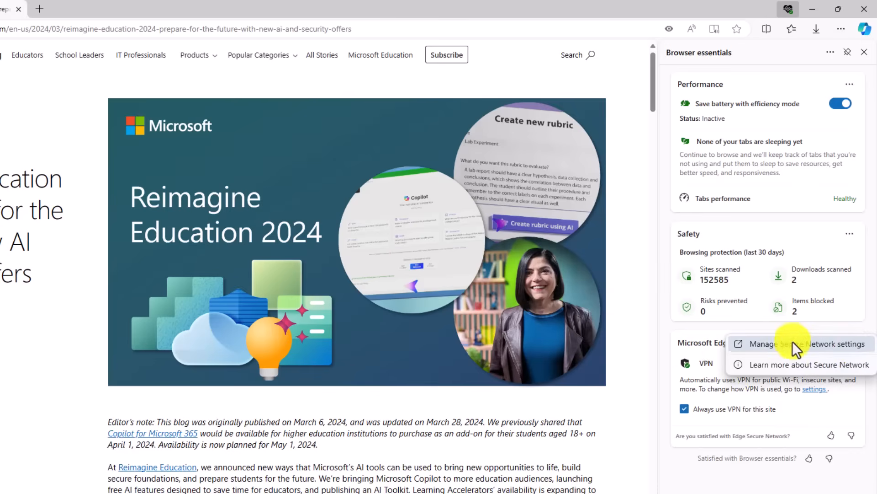
# - Set Secure Network to All Sites and open its sites list showing the education blog
pyautogui.click(805, 344)
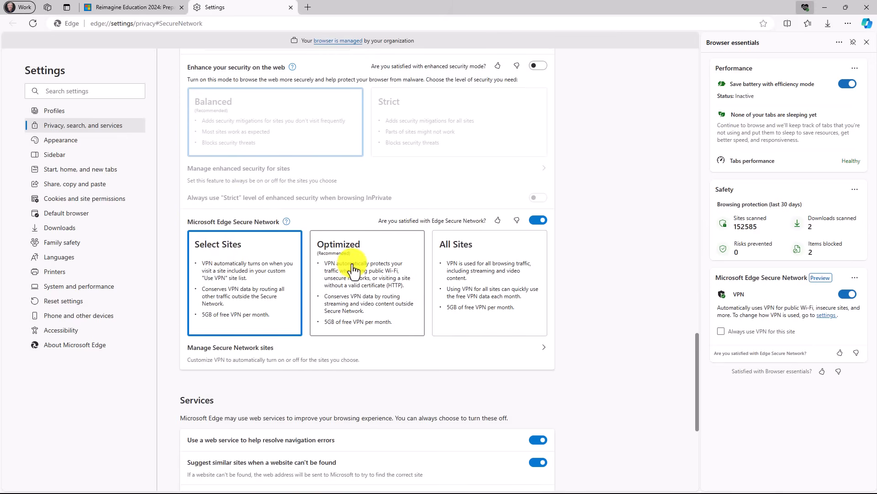
pyautogui.click(366, 282)
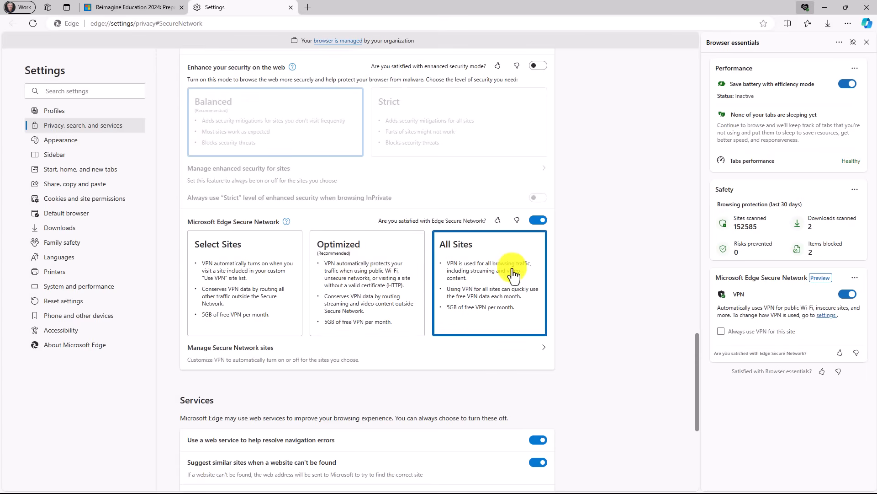
pyautogui.click(353, 263)
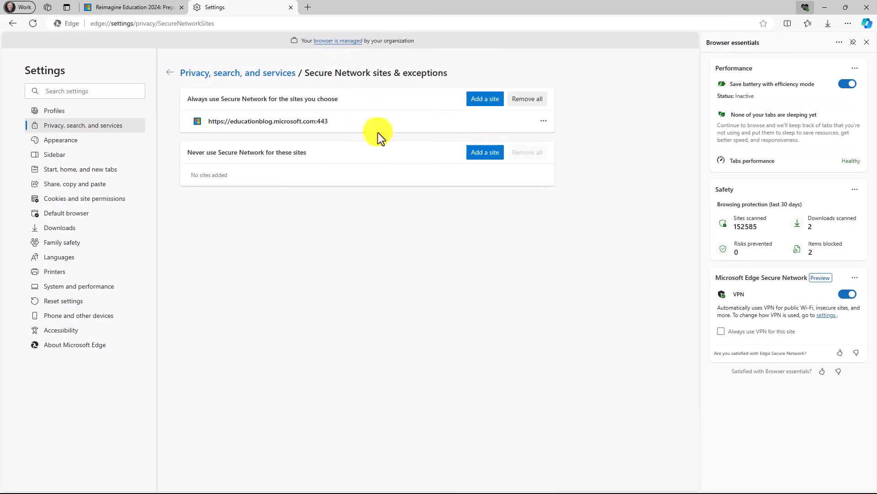
# - Select the education blog's listed site address, then return to the Privacy settings page
pyautogui.doubleClick(220, 121)
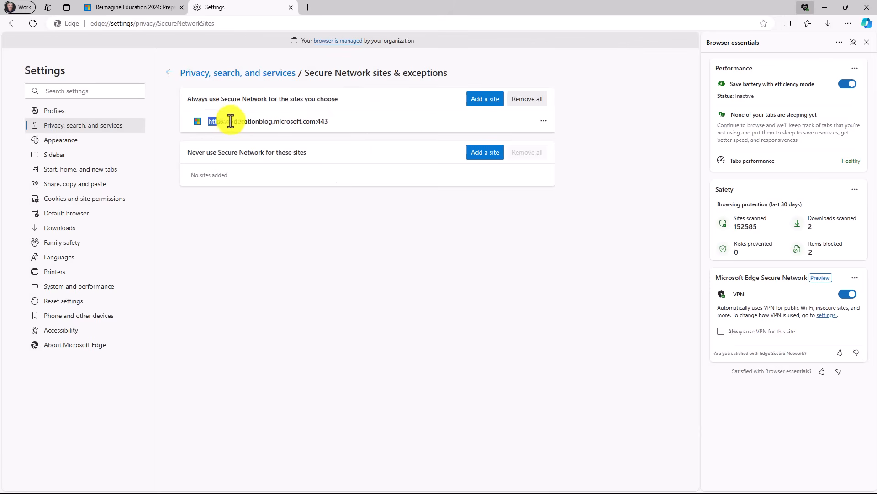
pyautogui.doubleClick(268, 120)
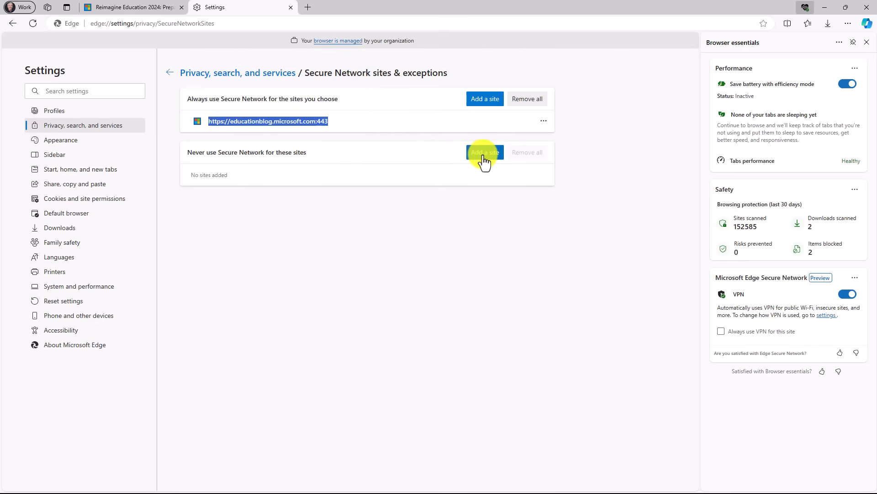
pyautogui.click(169, 73)
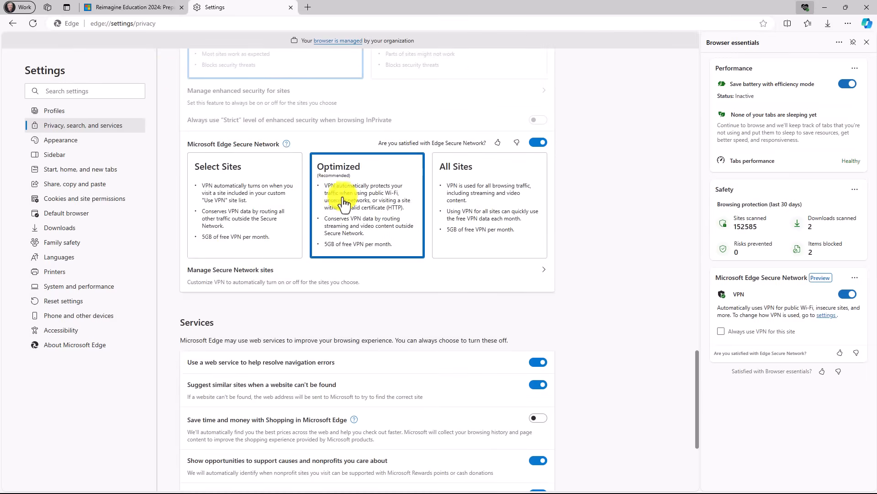
pyautogui.moveTo(571, 277)
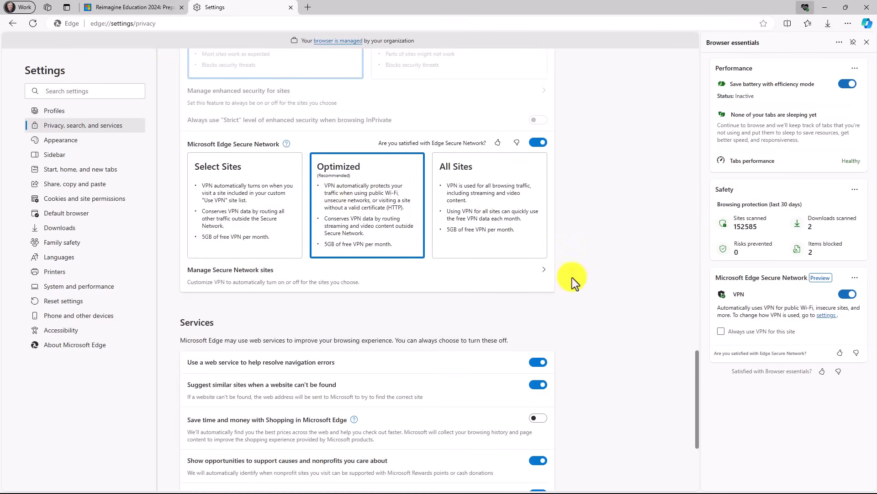
pyautogui.moveTo(629, 187)
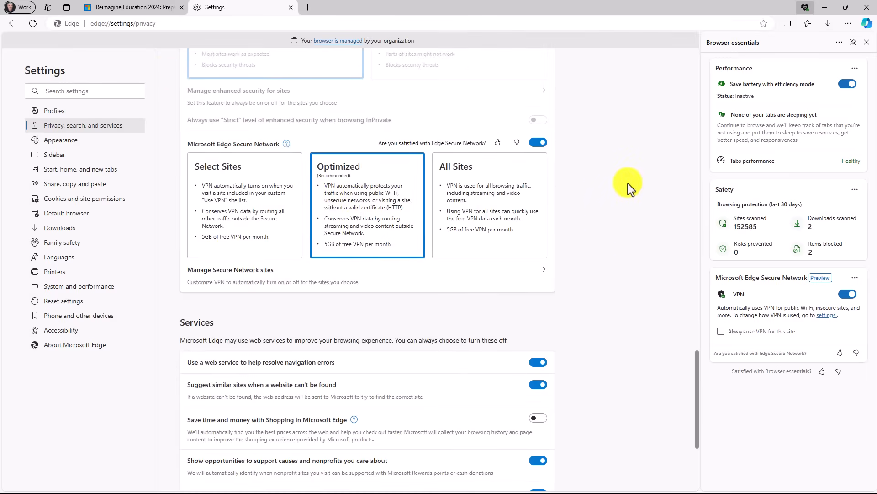